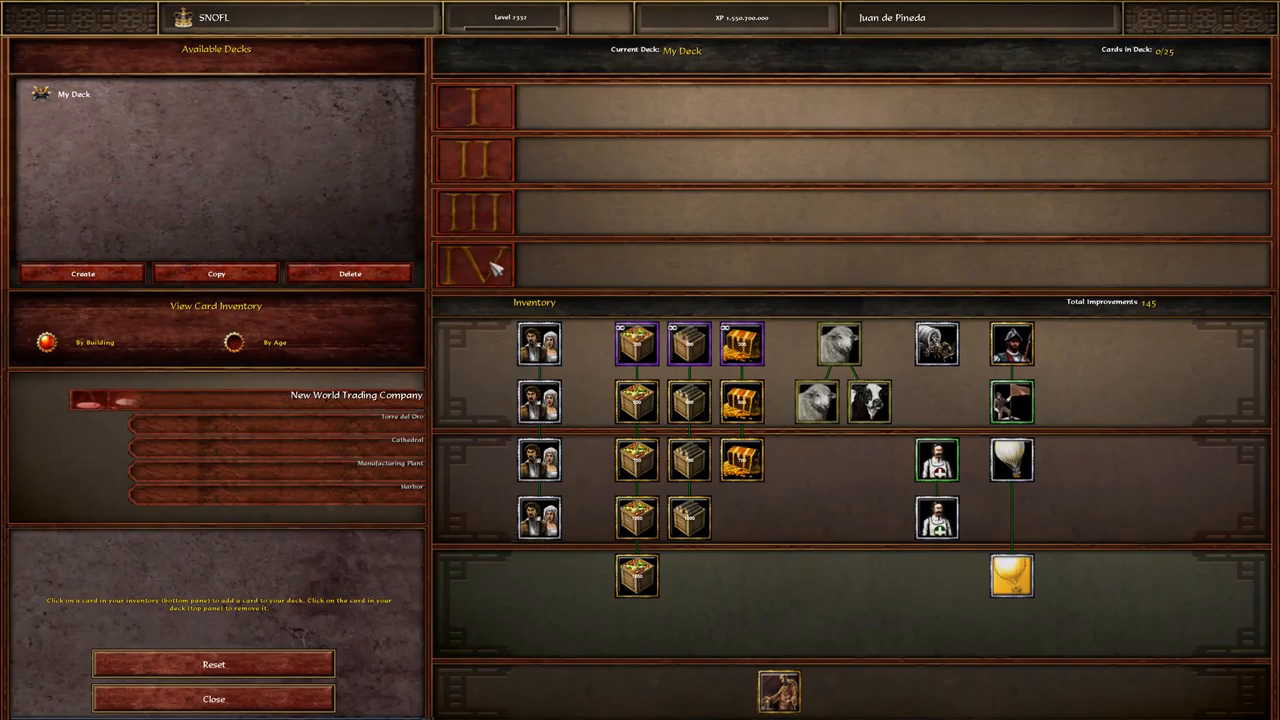
mouse_move(592, 332)
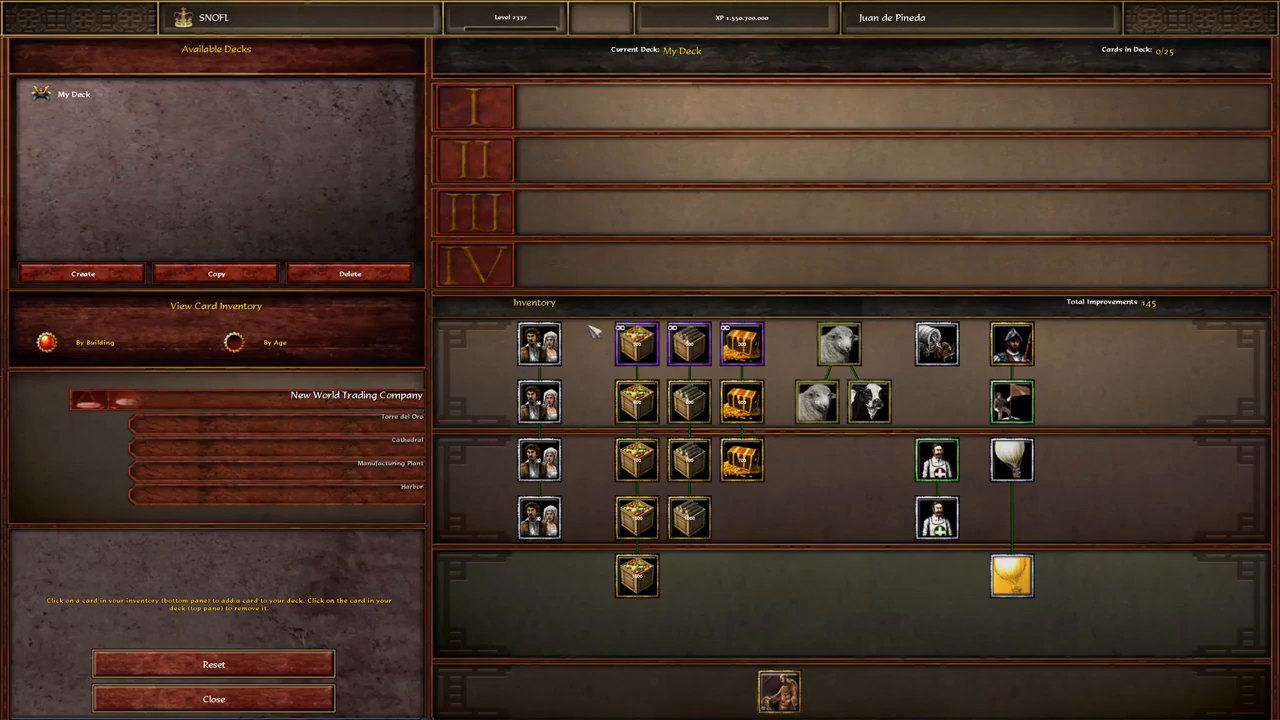
- Add inventory cards to My Deck until its four age tiers hold about 25 cards
left_click(540, 344)
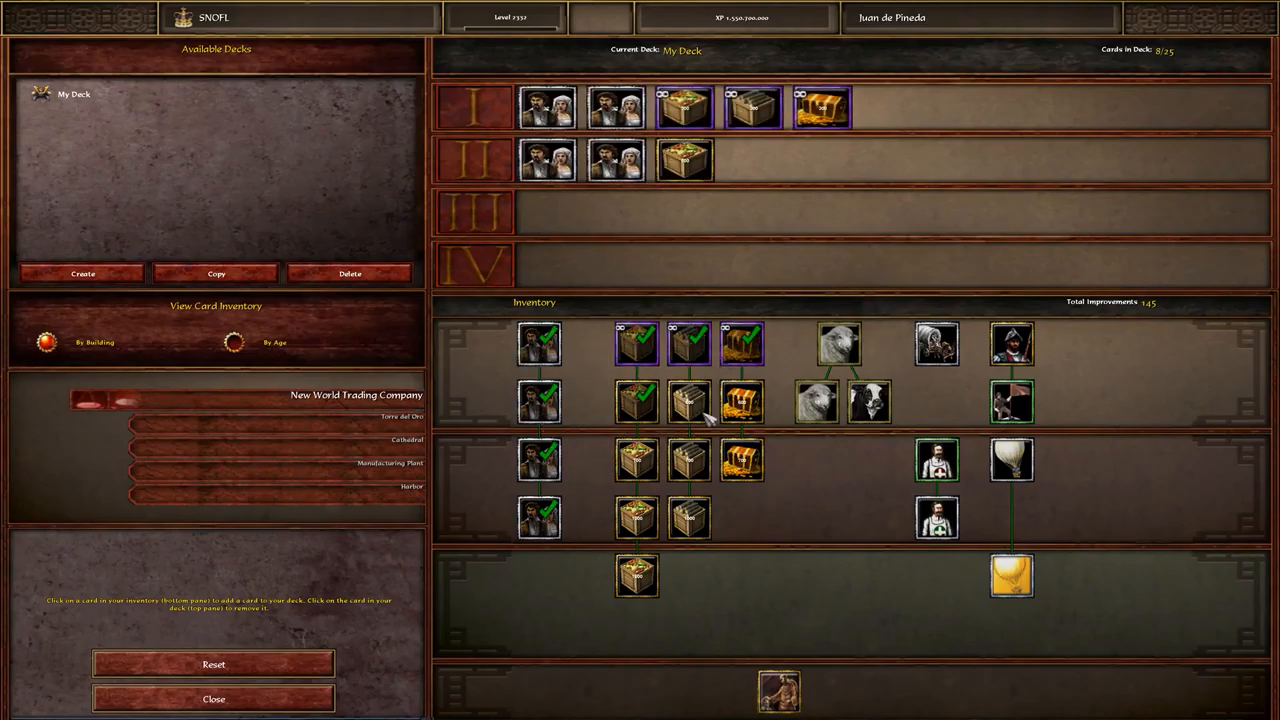
left_click(688, 400)
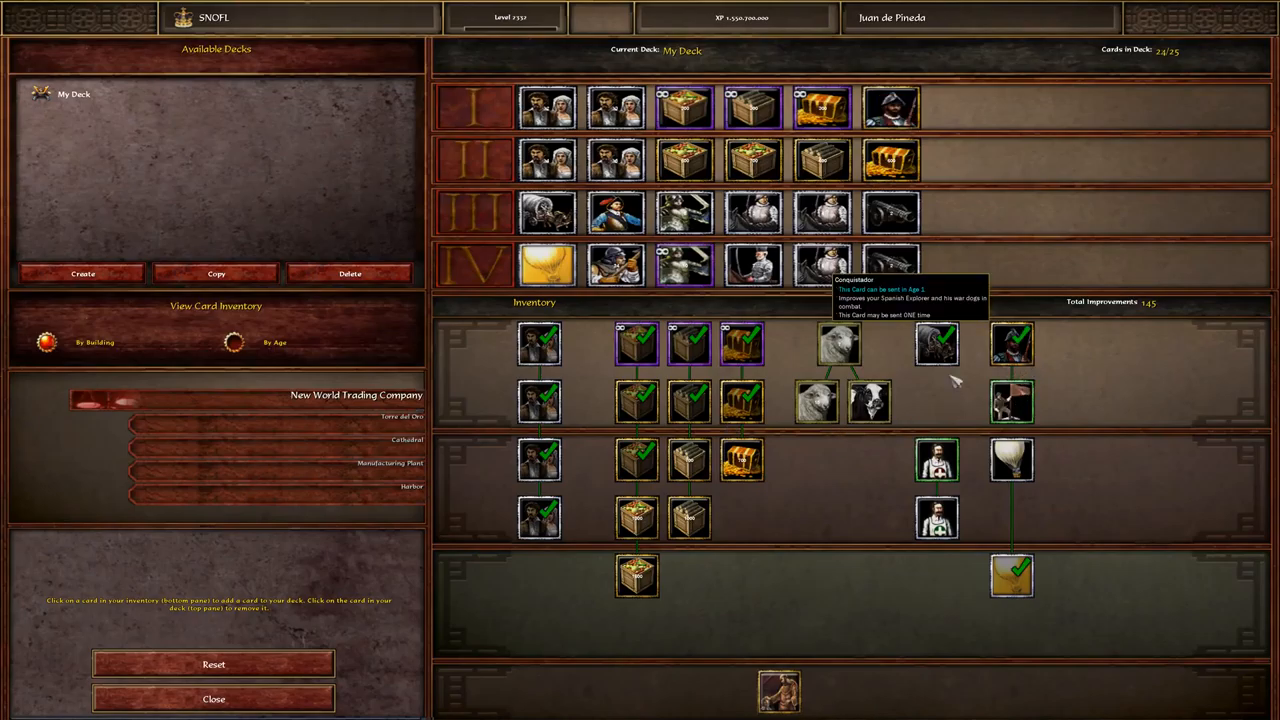
mouse_move(376, 424)
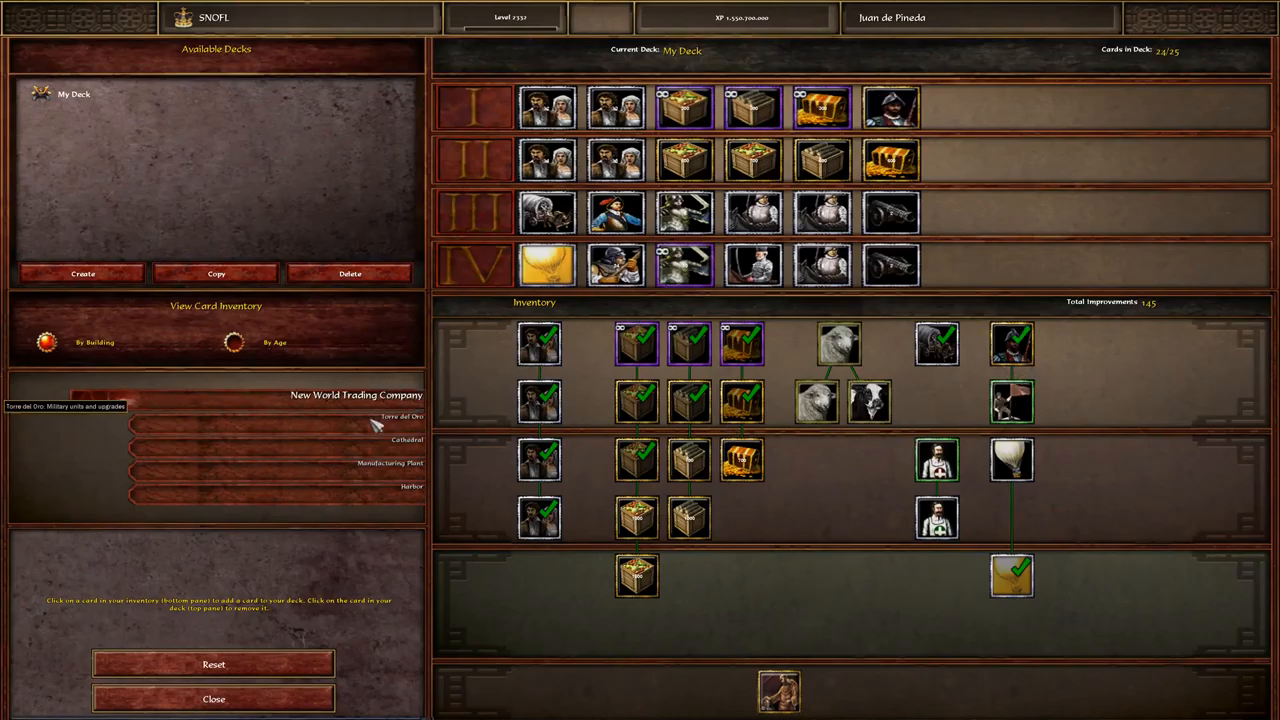
mouse_move(1012, 458)
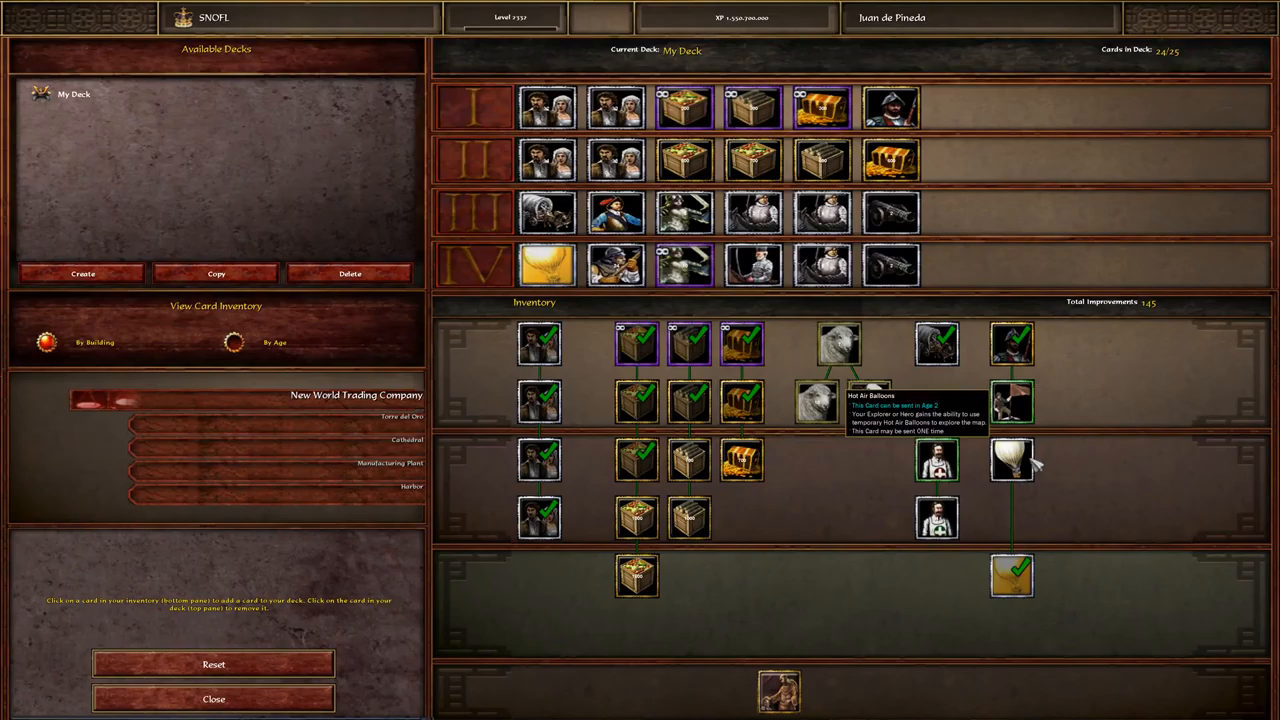
left_click(1012, 460)
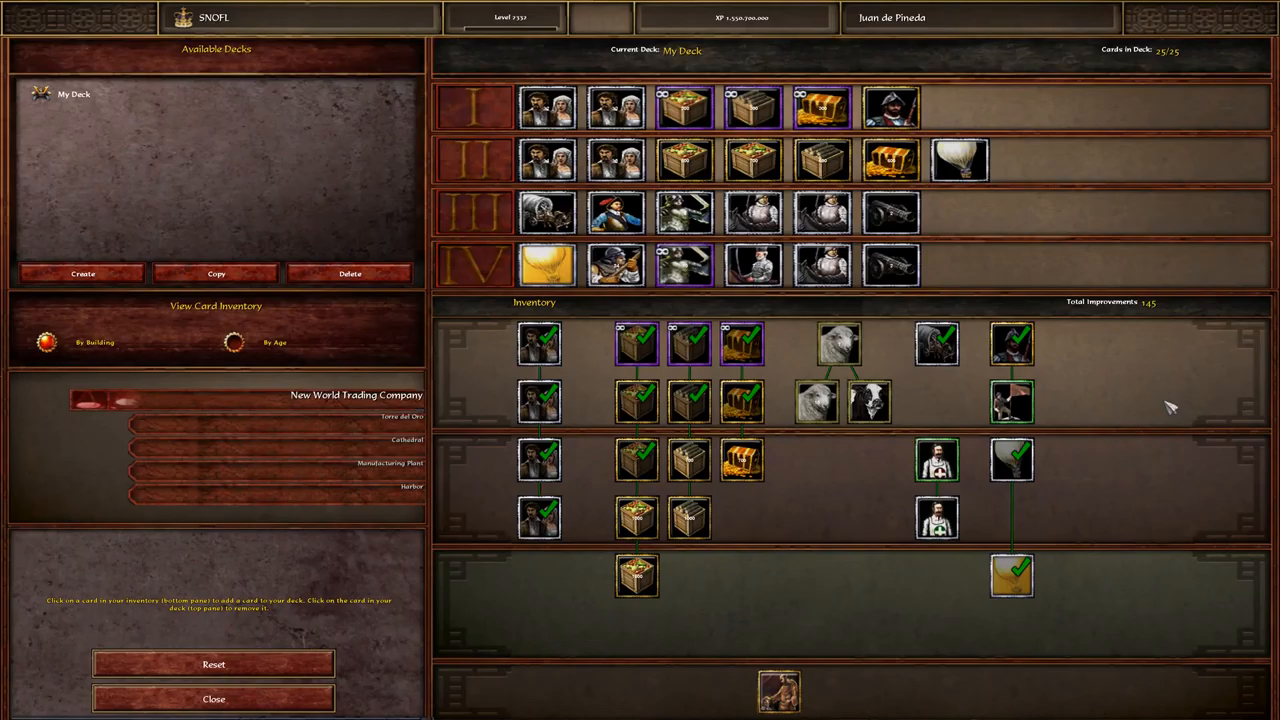
mouse_move(890, 120)
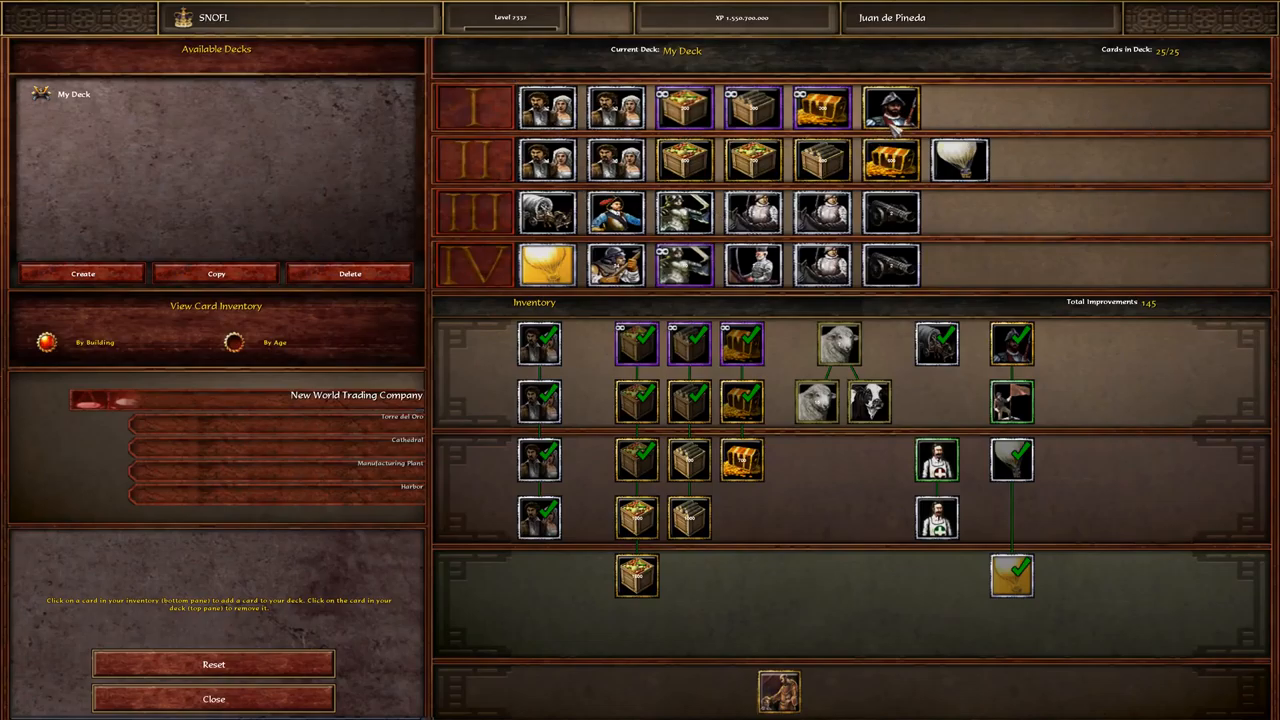
mouse_move(478, 222)
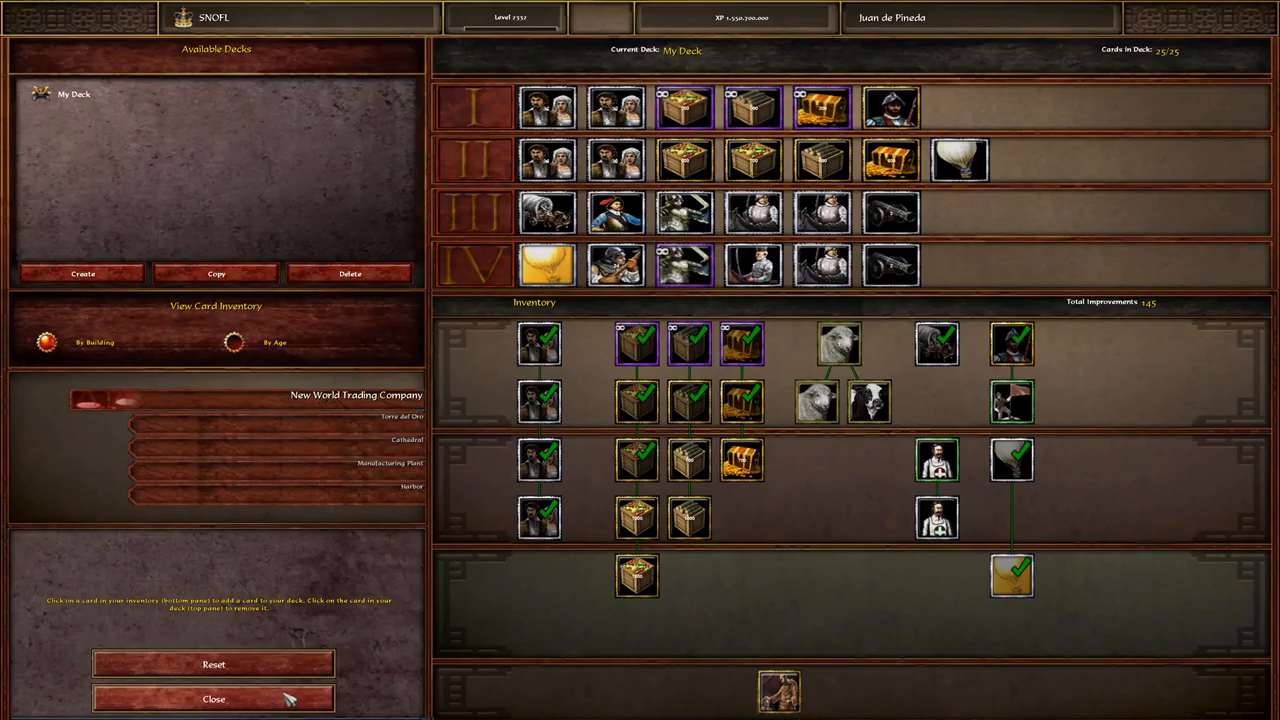
- Leave the game, launch Notepad from Start search and note '6', 'max', '11'
left_click(212, 698)
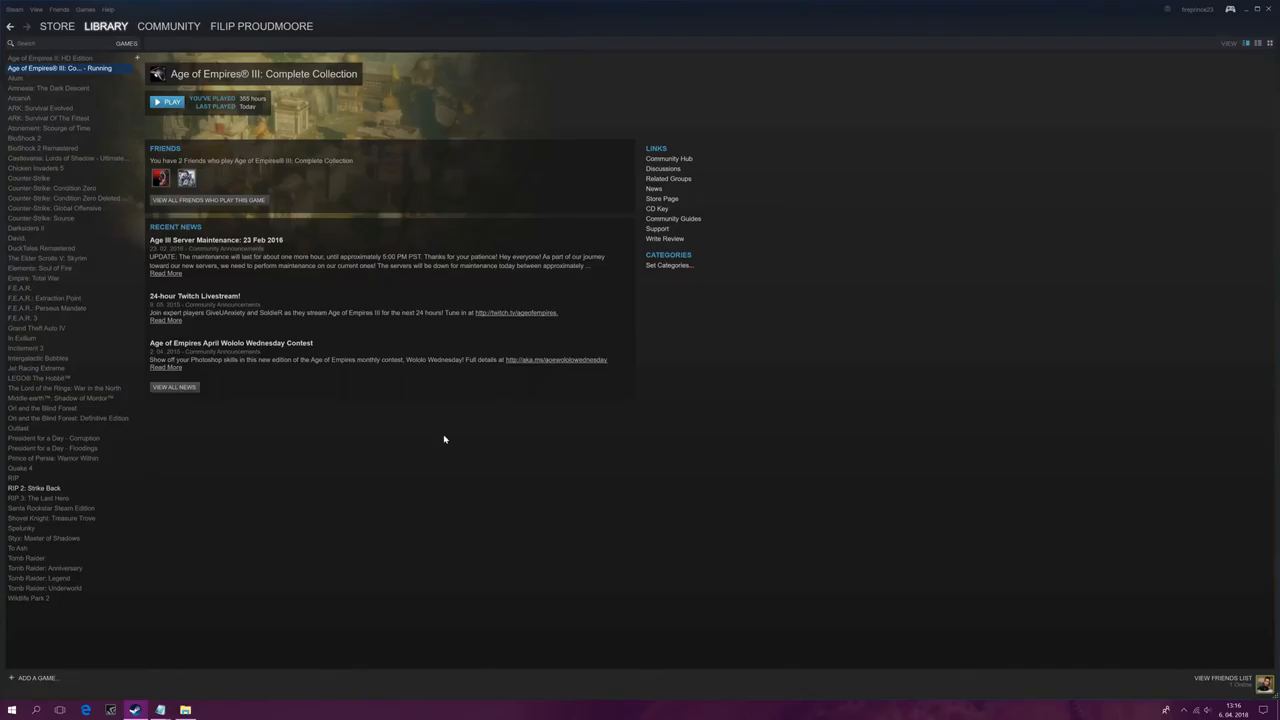
left_click(12, 710)
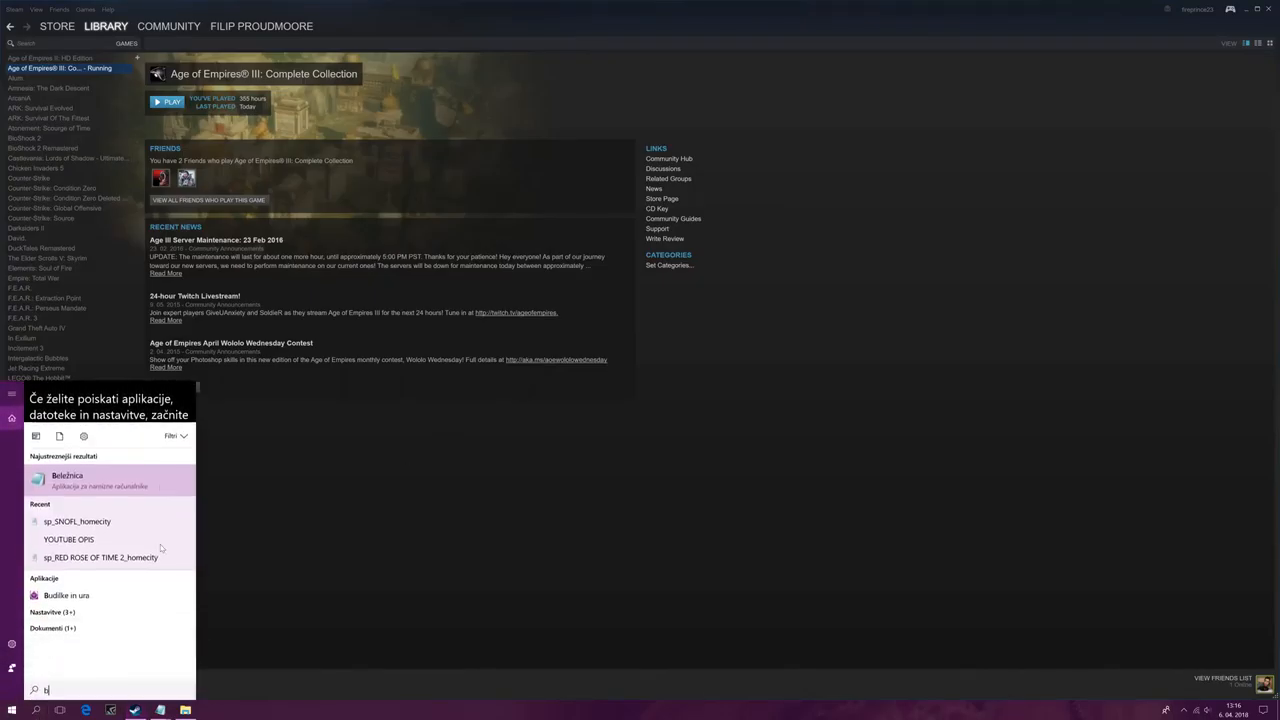
left_click(68, 480)
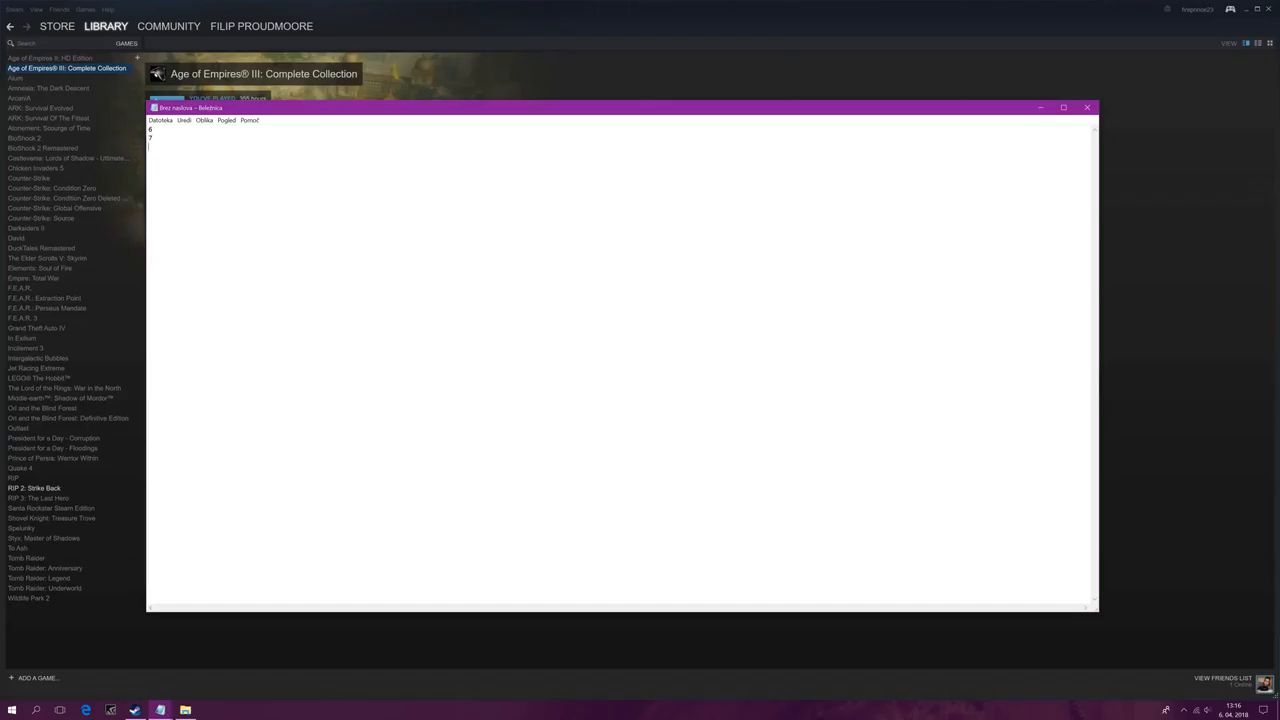
type("6")
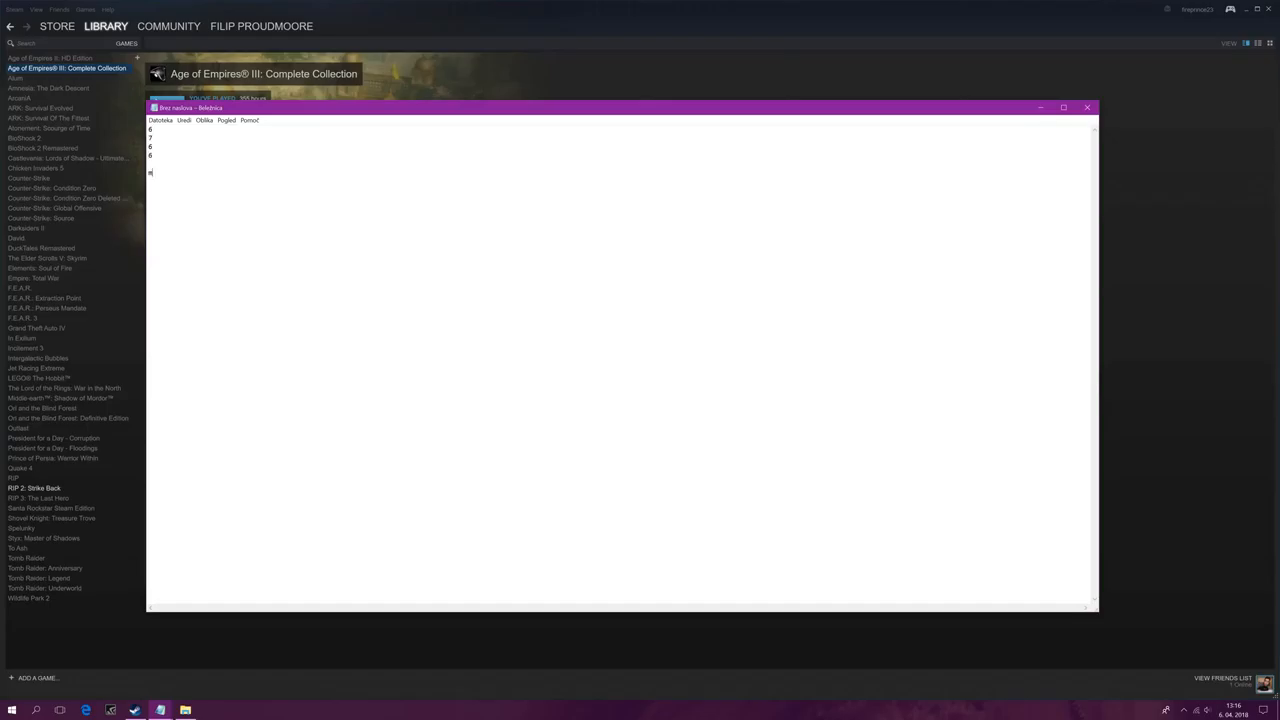
type("max")
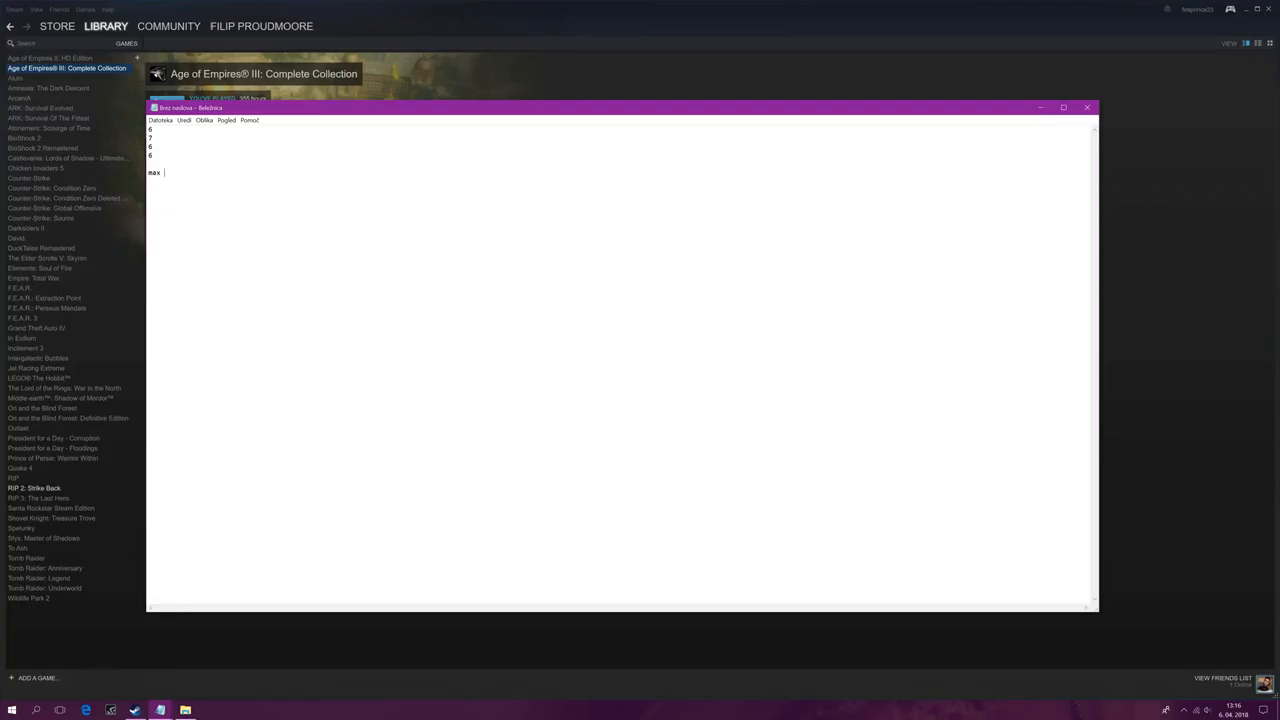
type("11")
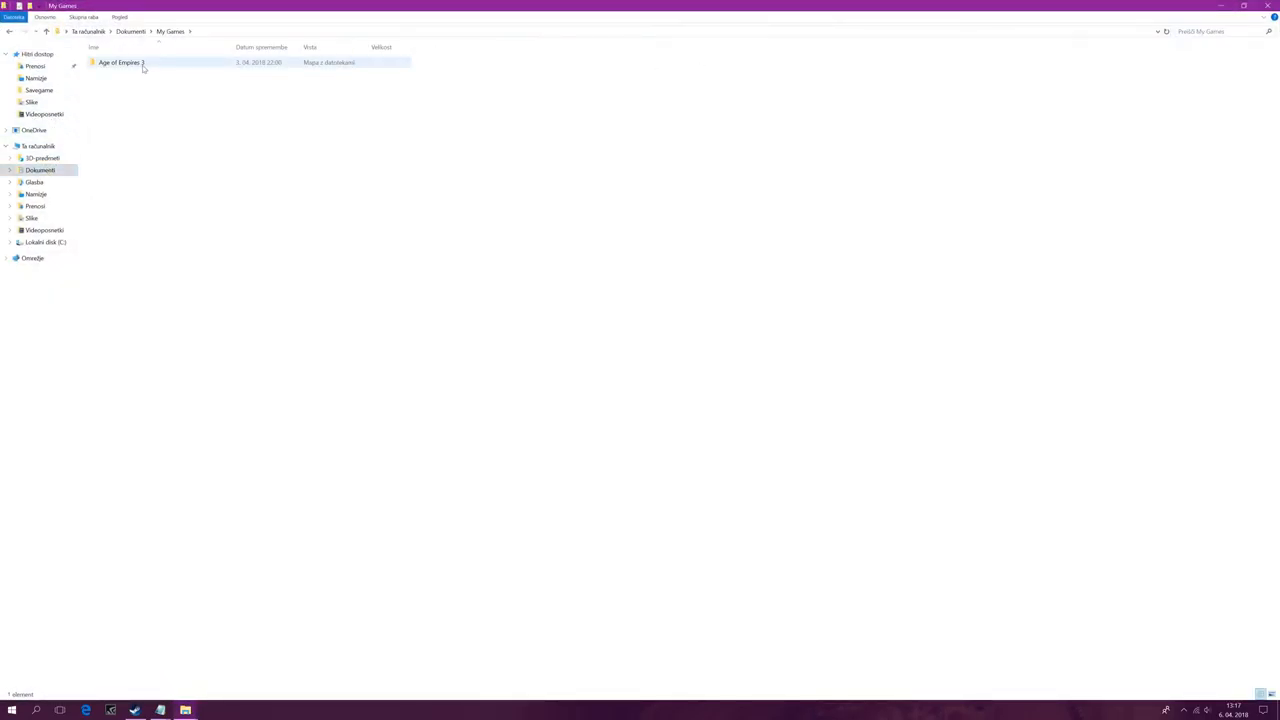
- Open the homecity save file from Age of Empires 3 > Savegame in Notepad
double_click(120, 62)
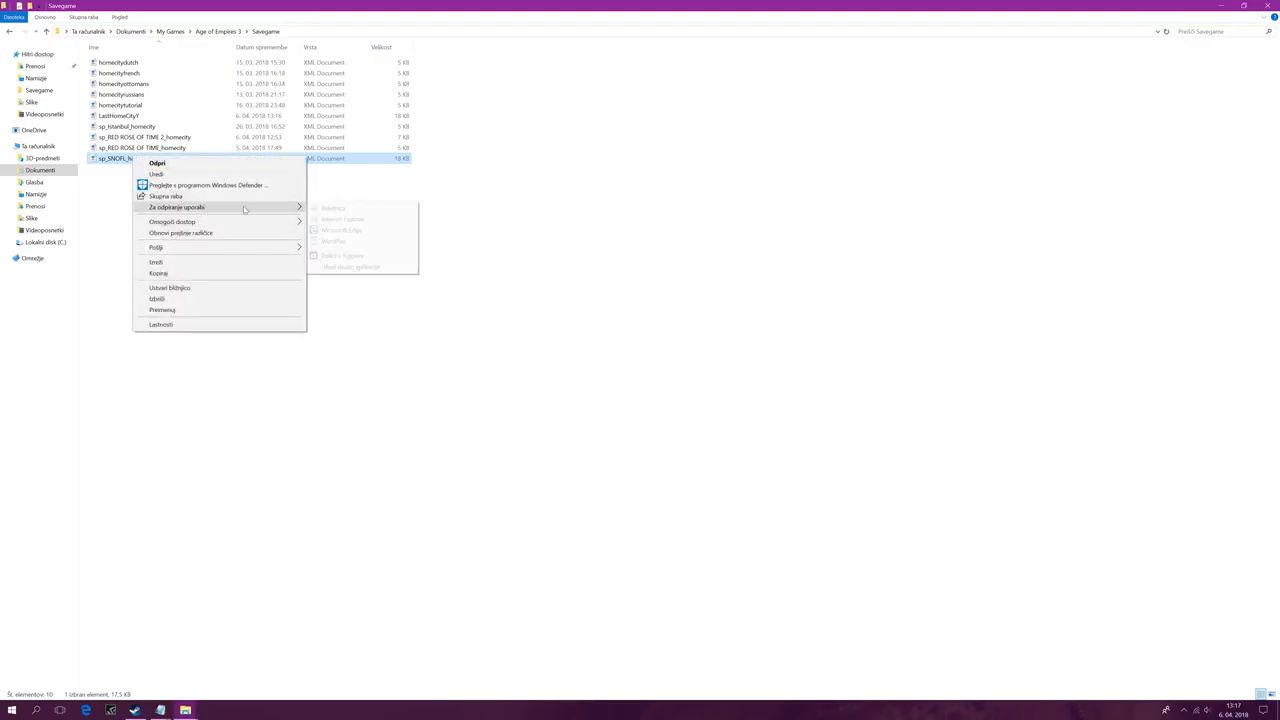
left_click(156, 164)
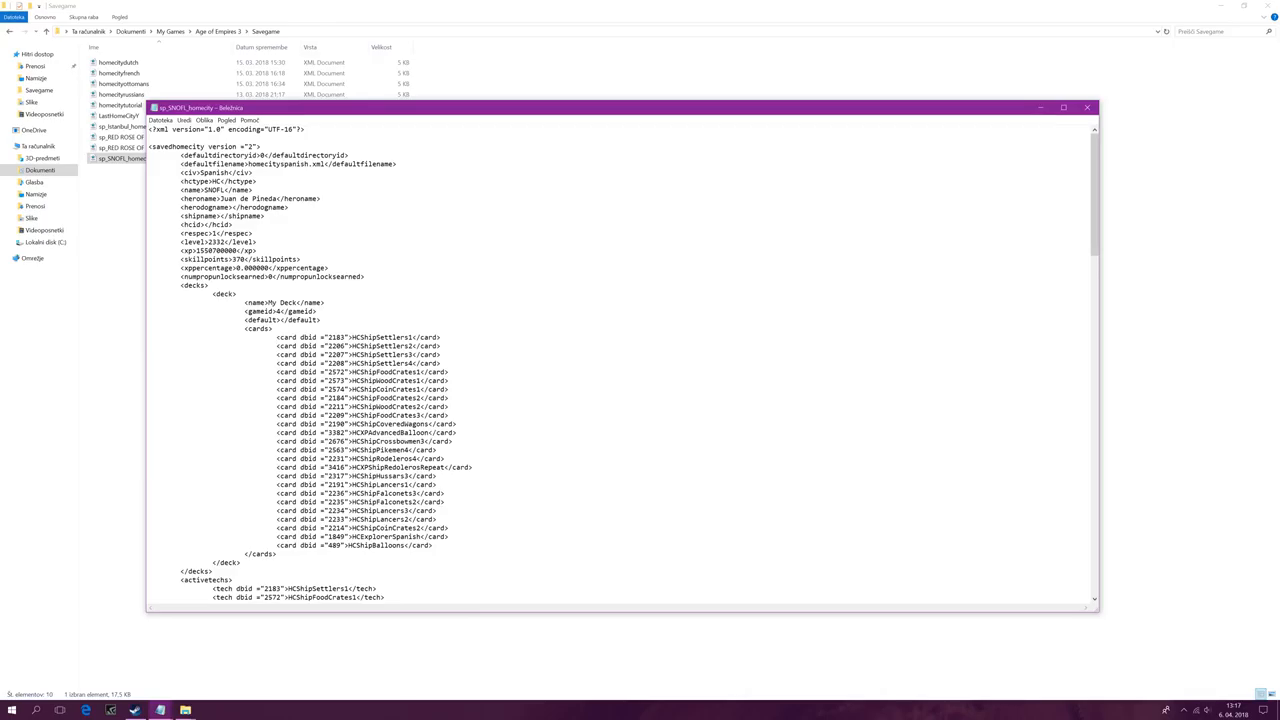
- Cut all <card> entries out of My Deck's list in the homecity XML
left_click_drag(280, 336, 432, 554)
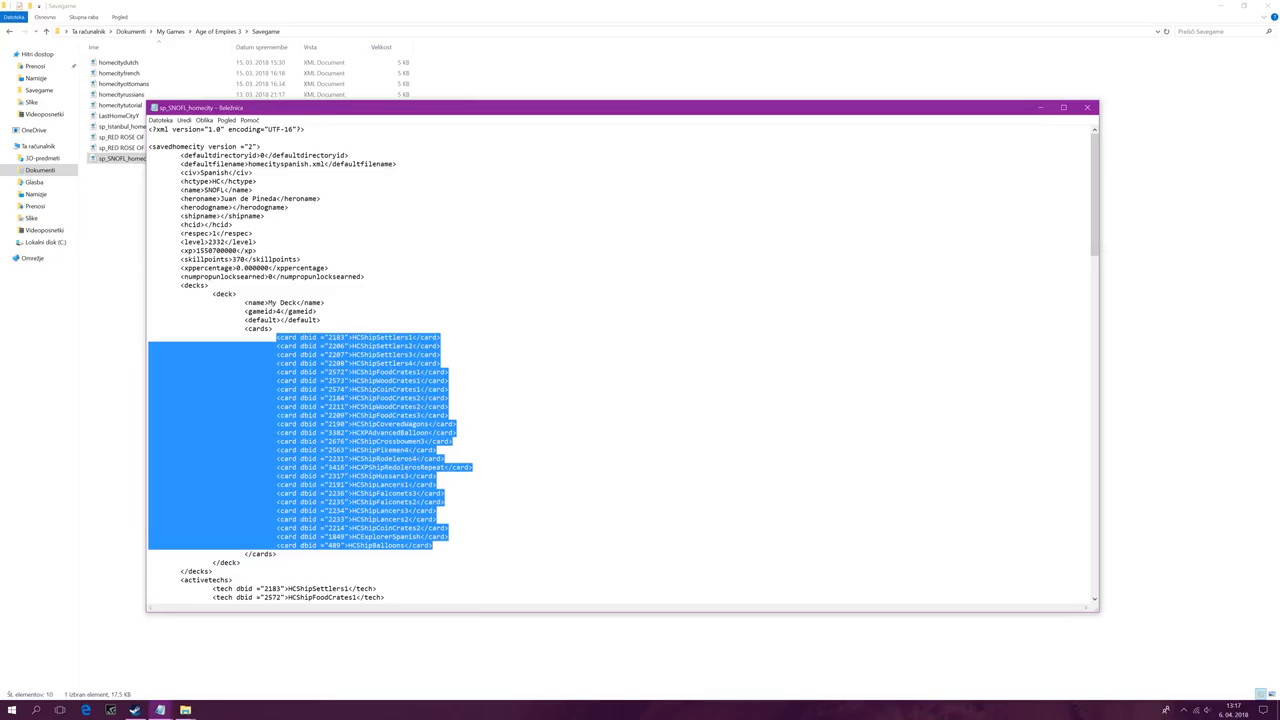
right_click(390, 430)
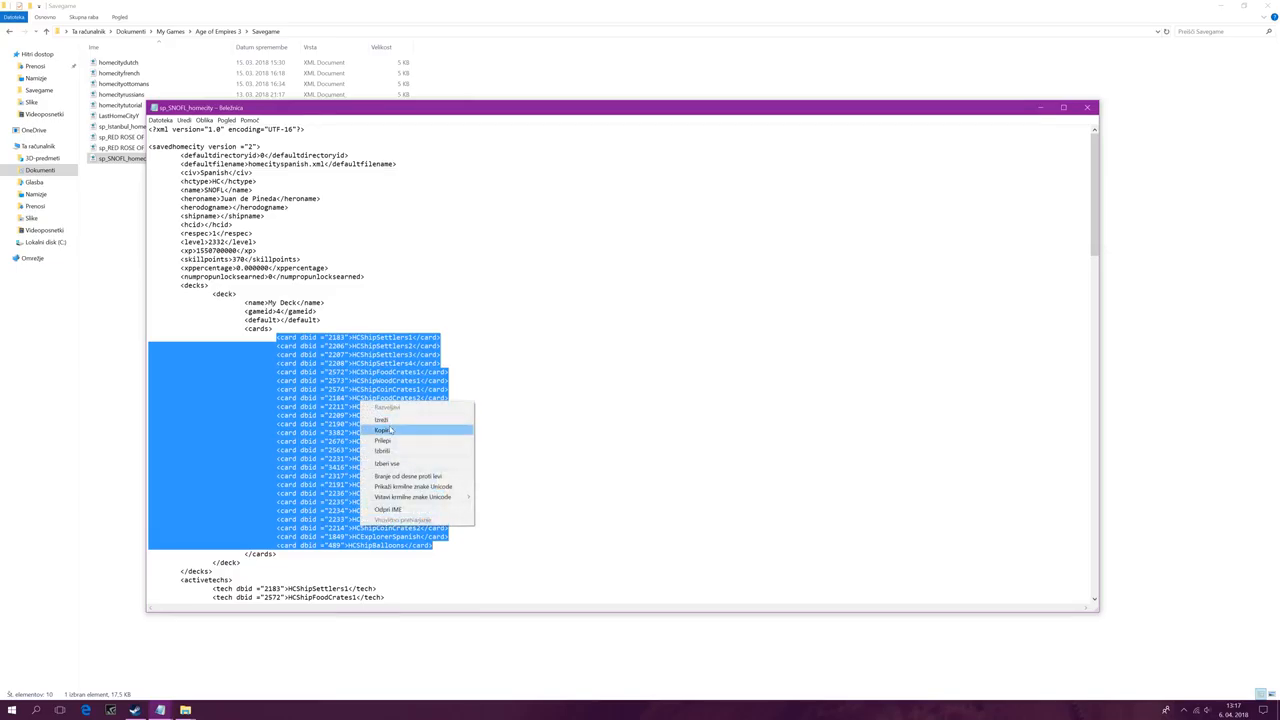
left_click(384, 450)
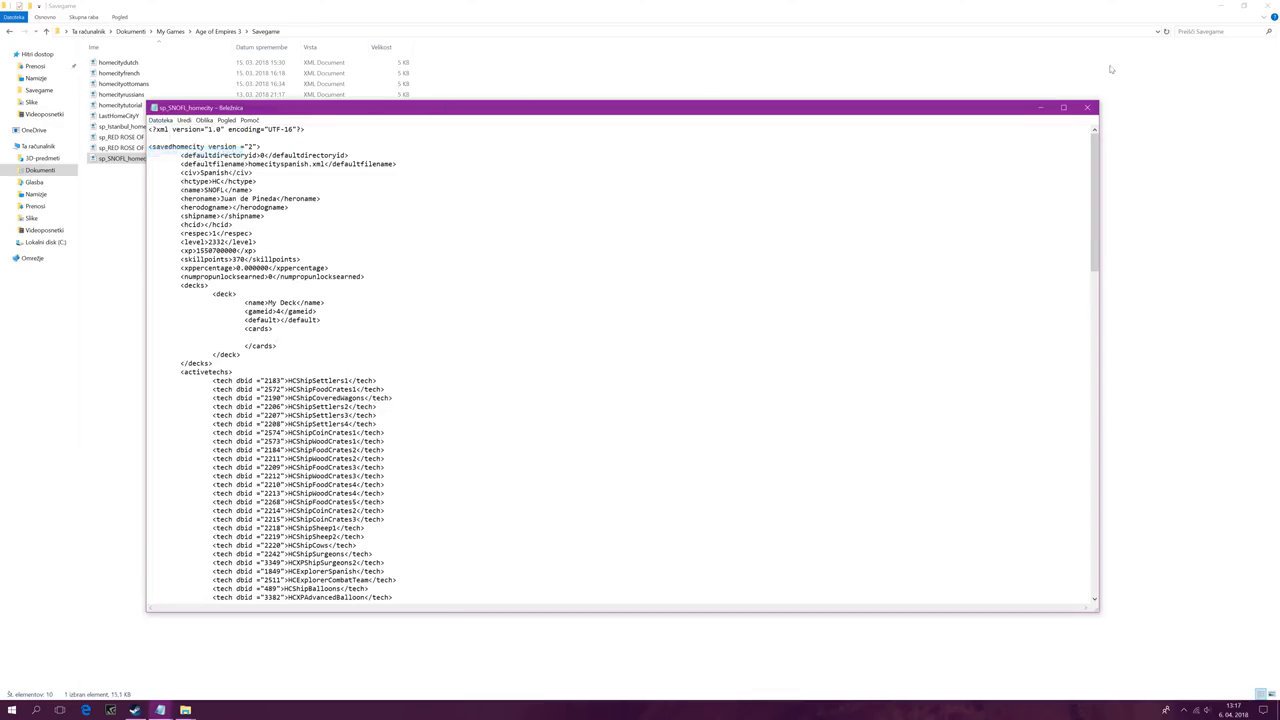
left_click(1086, 108)
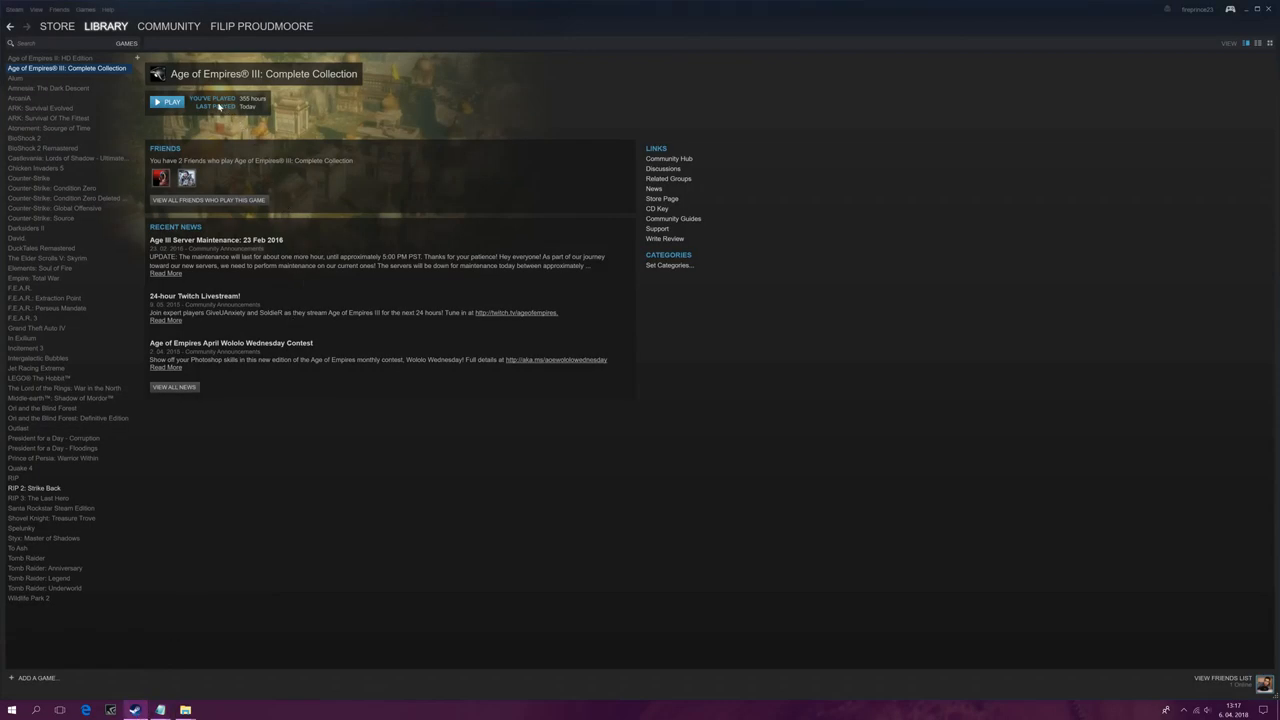
- Launch Age of Empires III: The War Chiefs from Steam and allow its UAC prompt
left_click(168, 100)
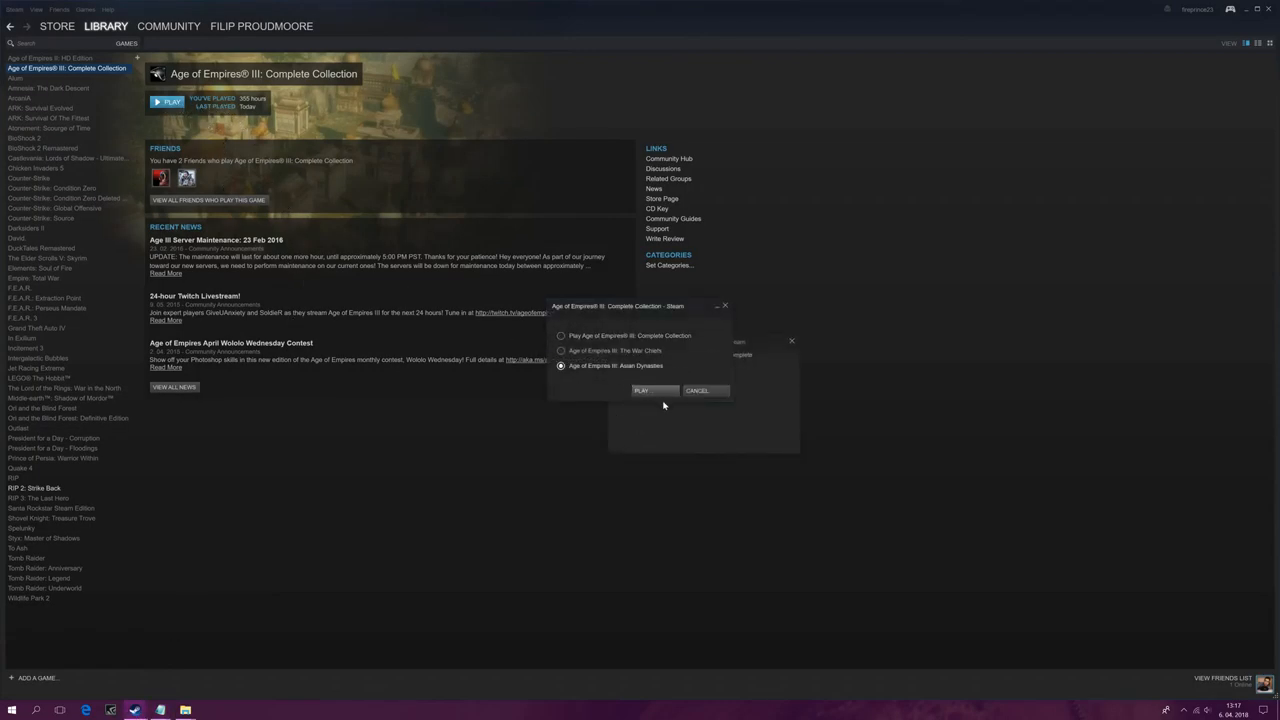
left_click(640, 390)
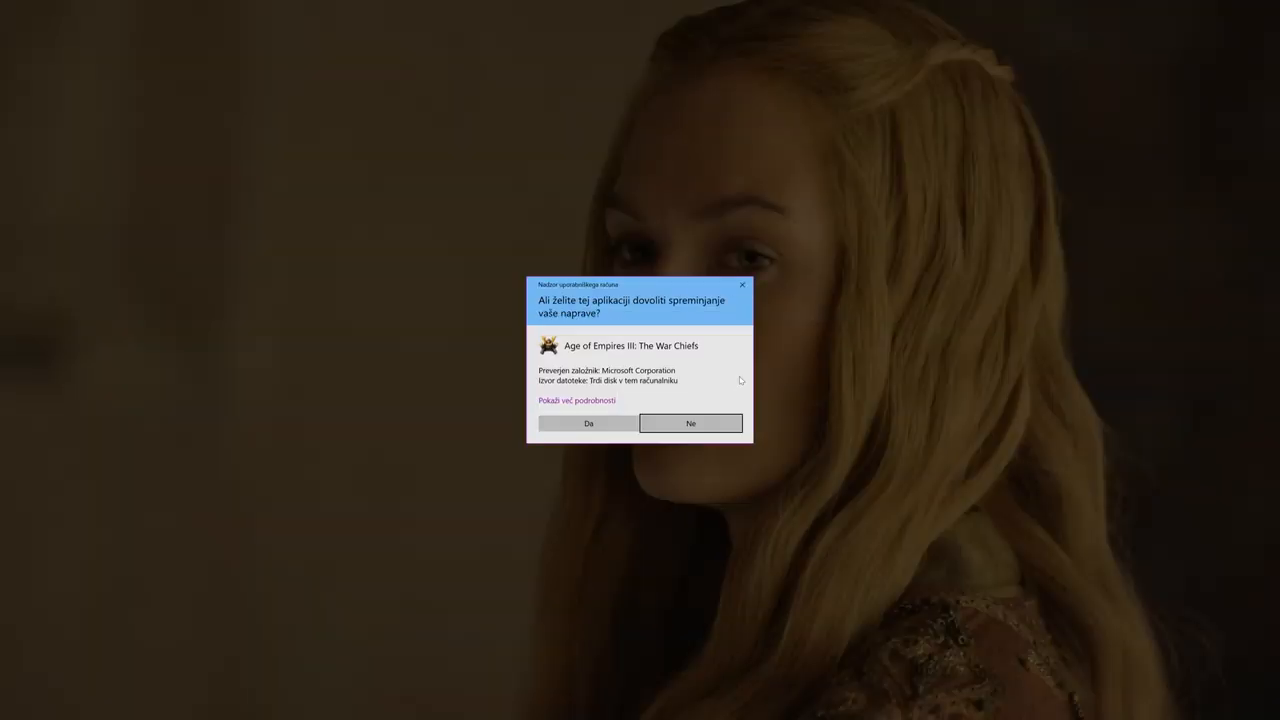
left_click(588, 424)
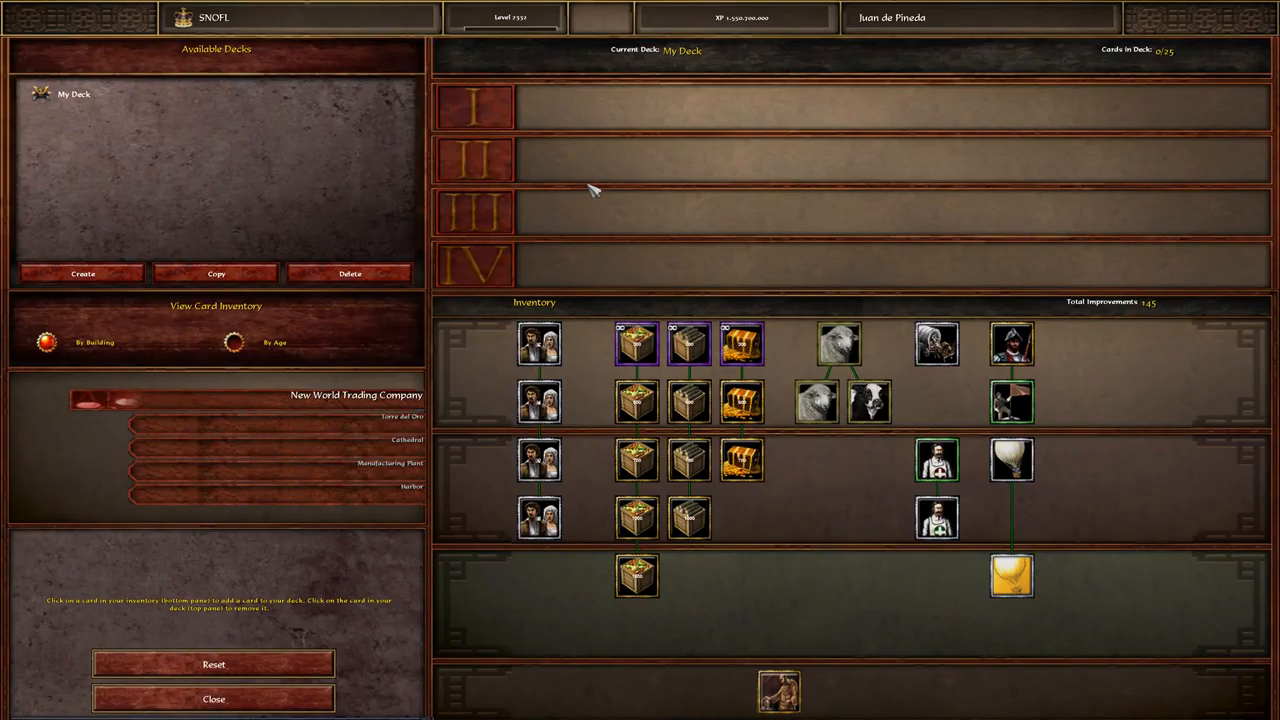
- Add Manufacturing Plant economic cards to Ages I–III of My Deck
left_click(390, 464)
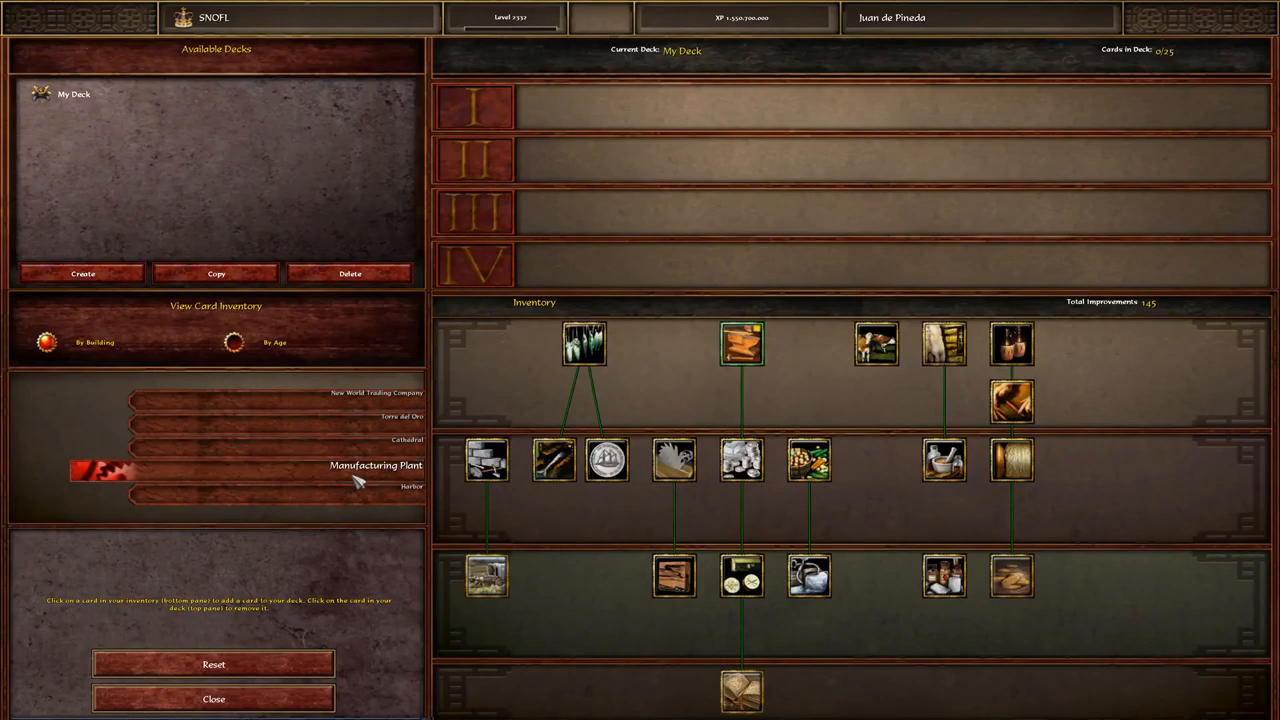
left_click(412, 488)
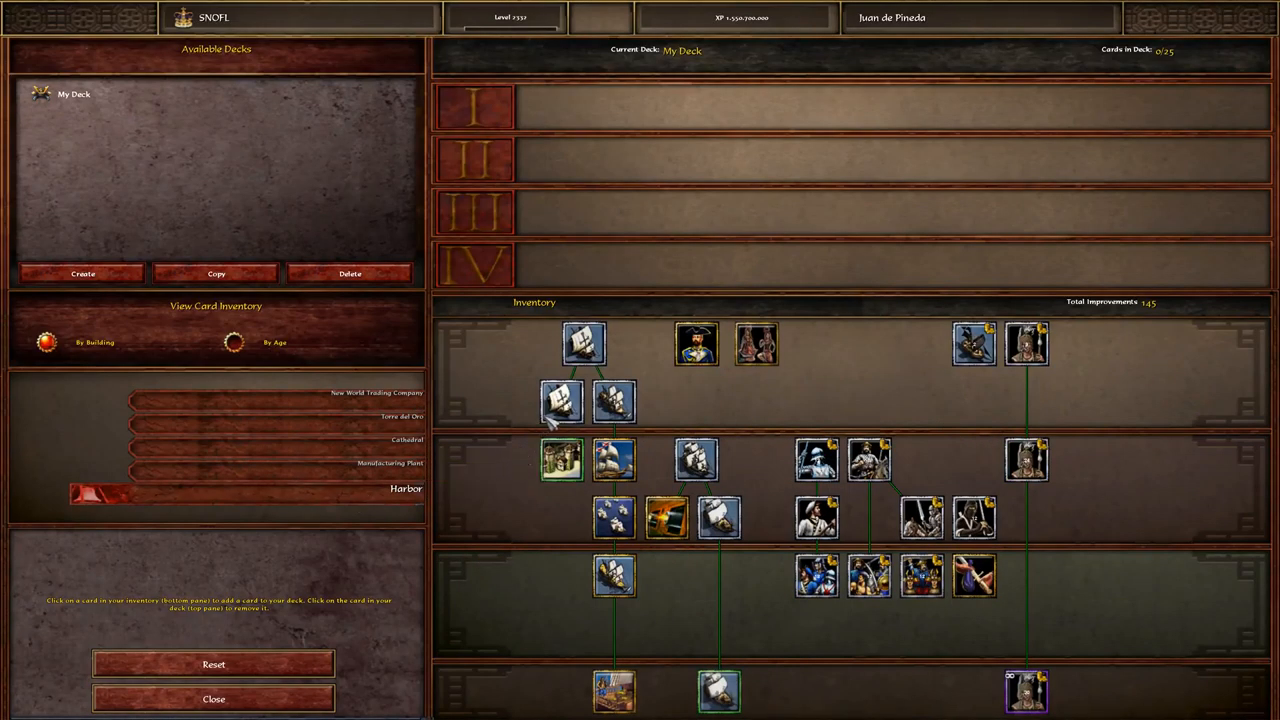
left_click(390, 464)
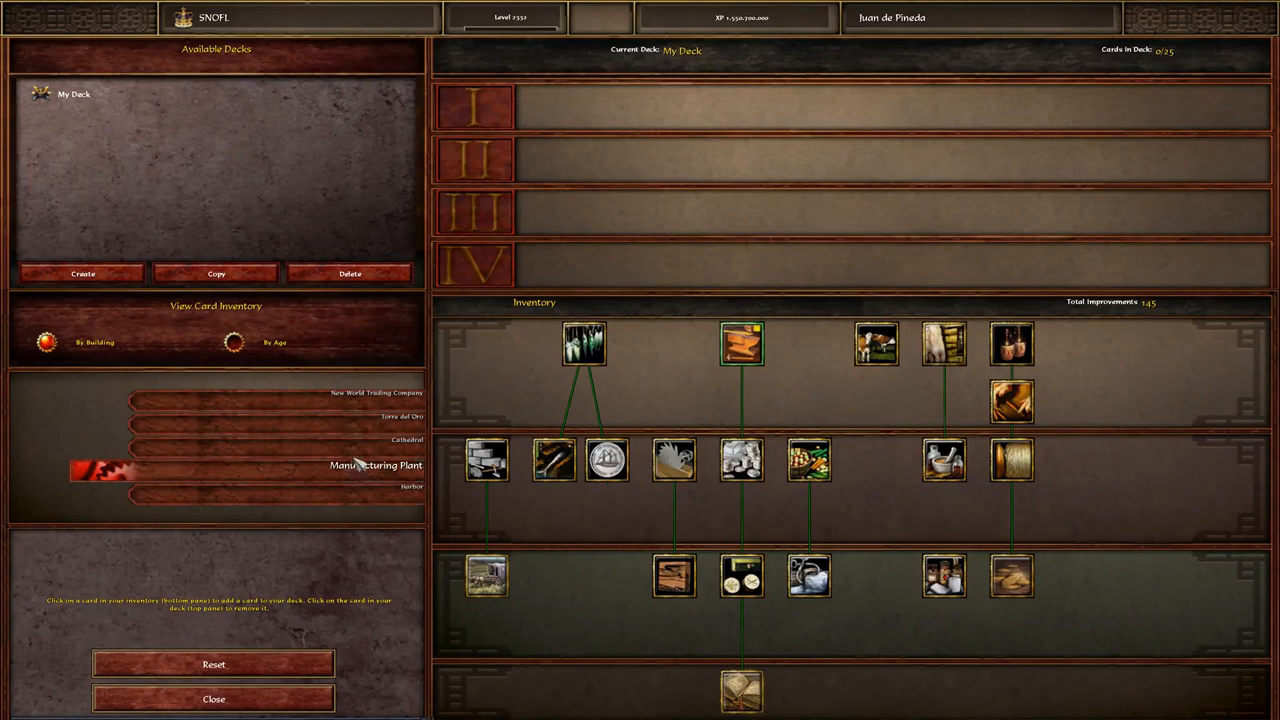
left_click(876, 344)
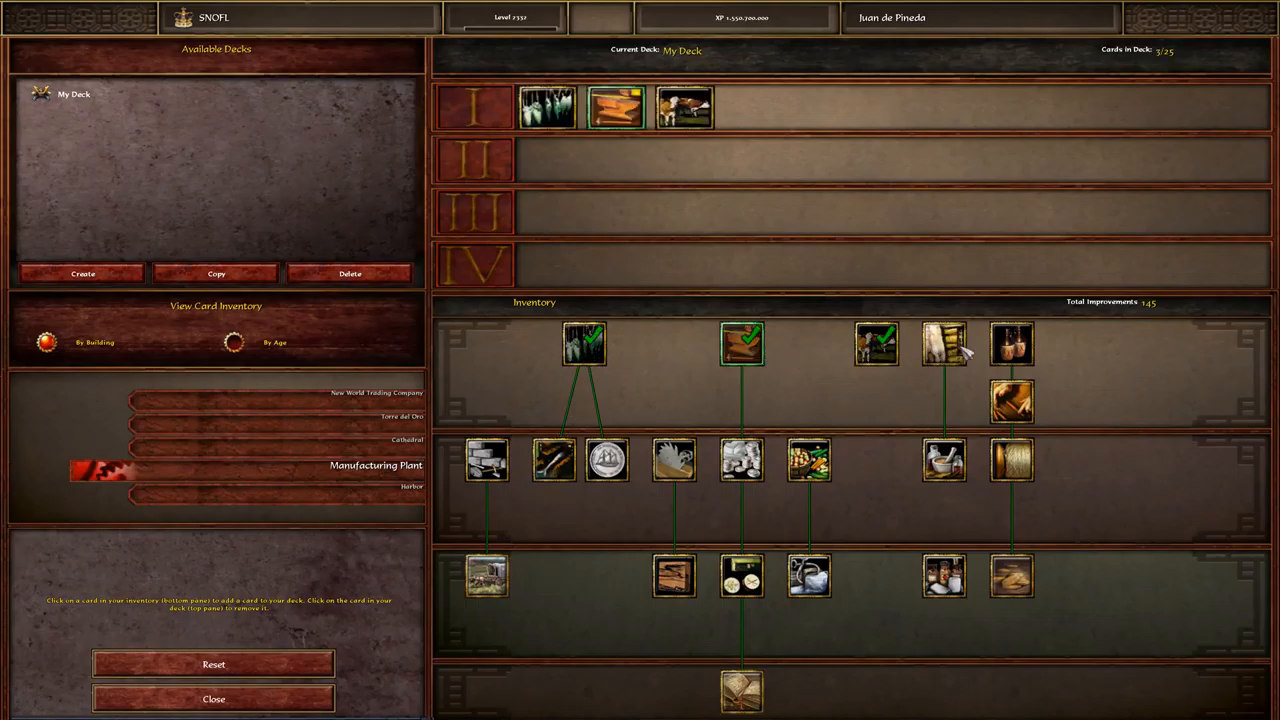
left_click(944, 344)
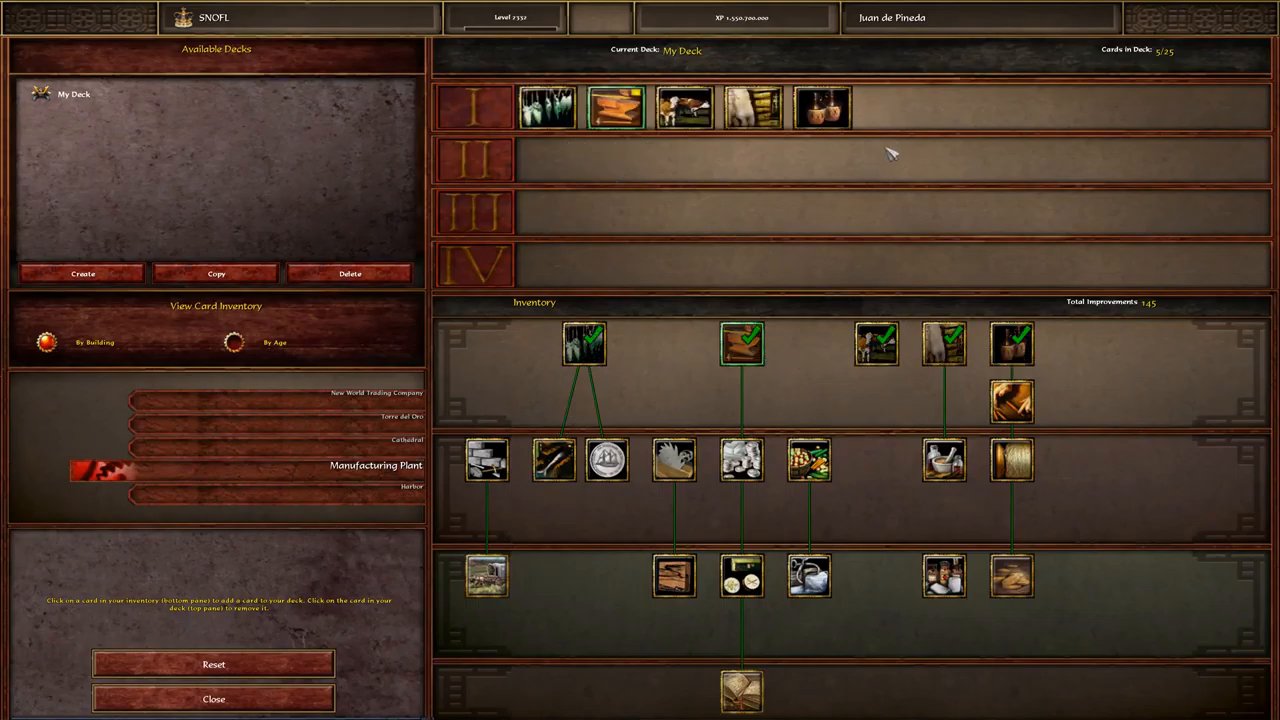
left_click(554, 458)
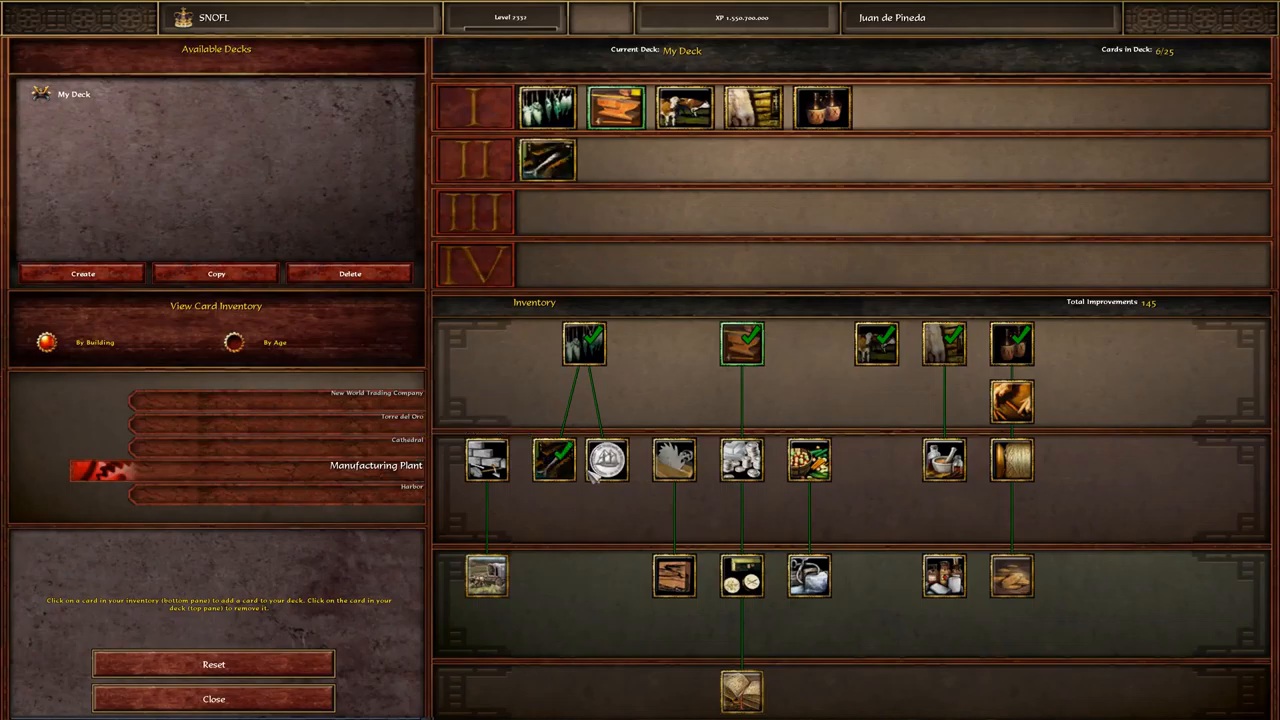
left_click(674, 460)
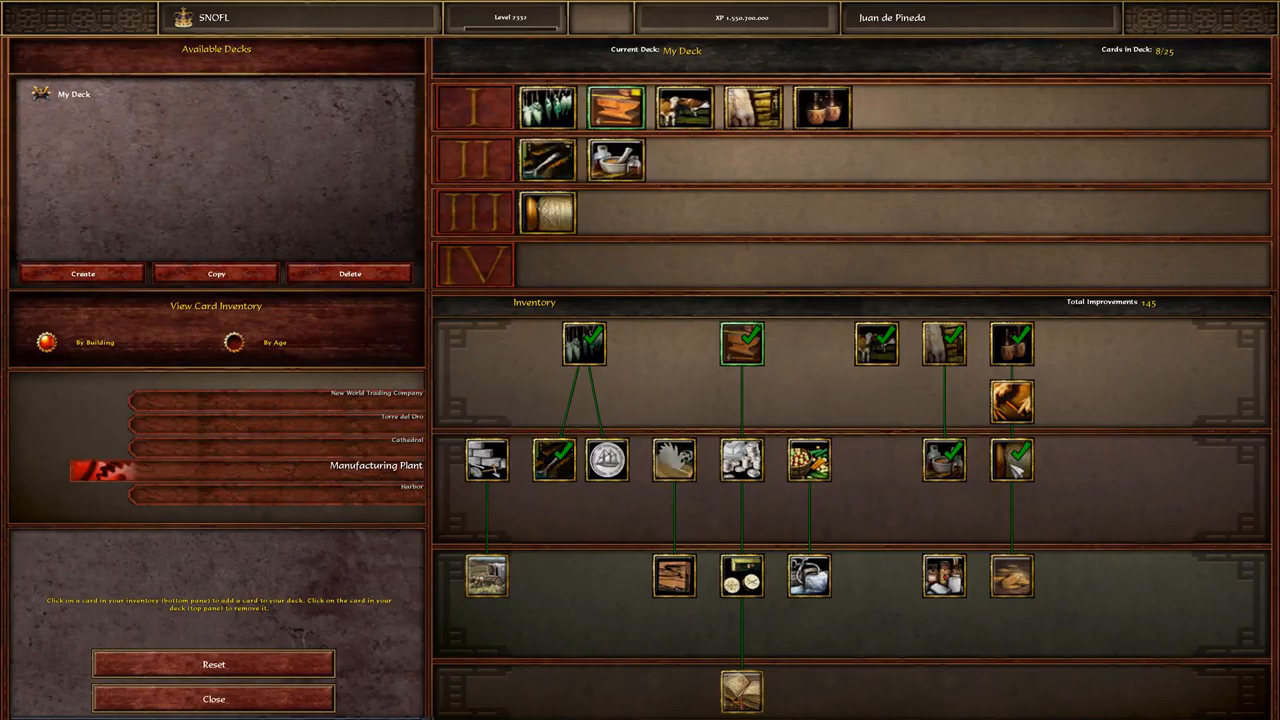
left_click(1010, 400)
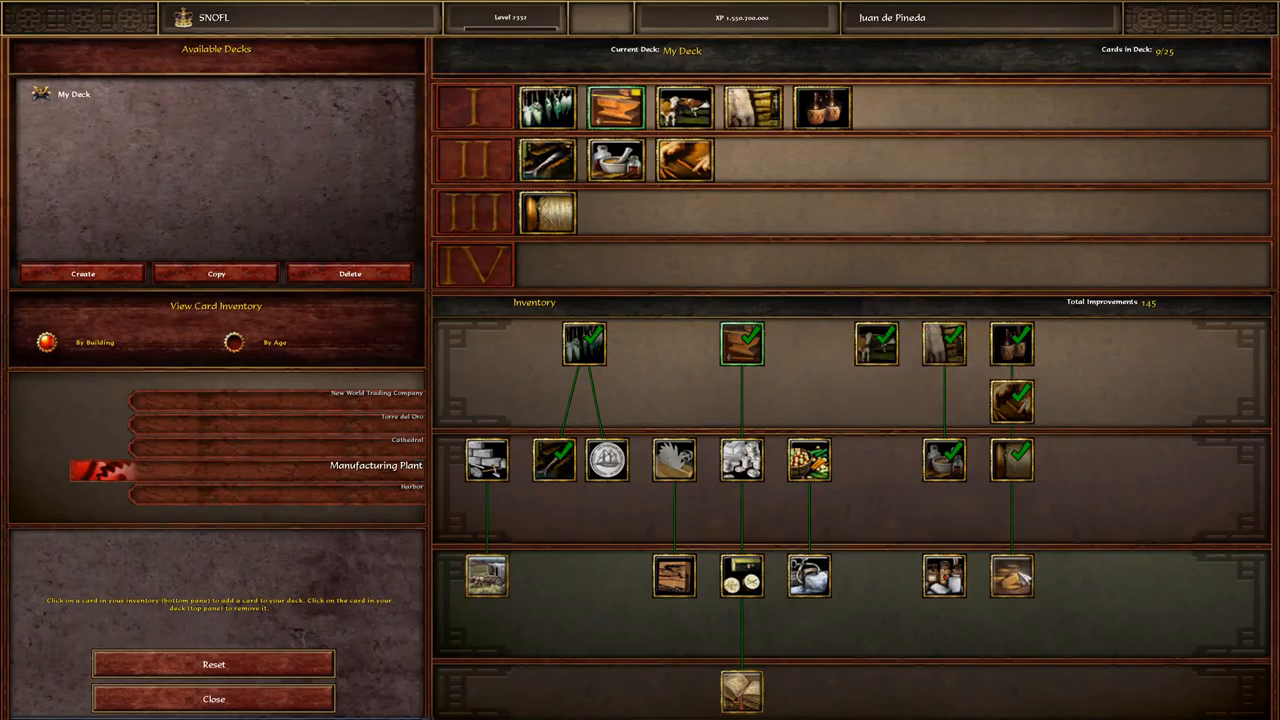
left_click(944, 576)
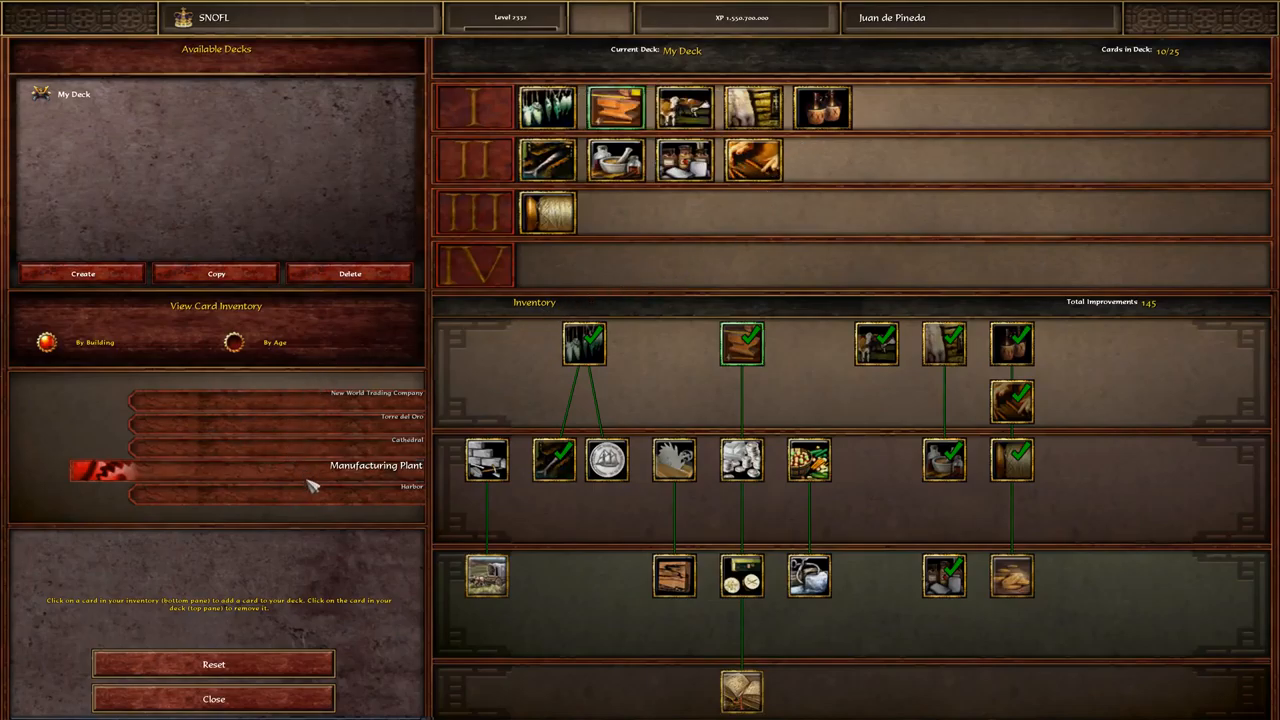
- Add Harbor naval and unit cards to Ages III and IV of My Deck
left_click(406, 488)
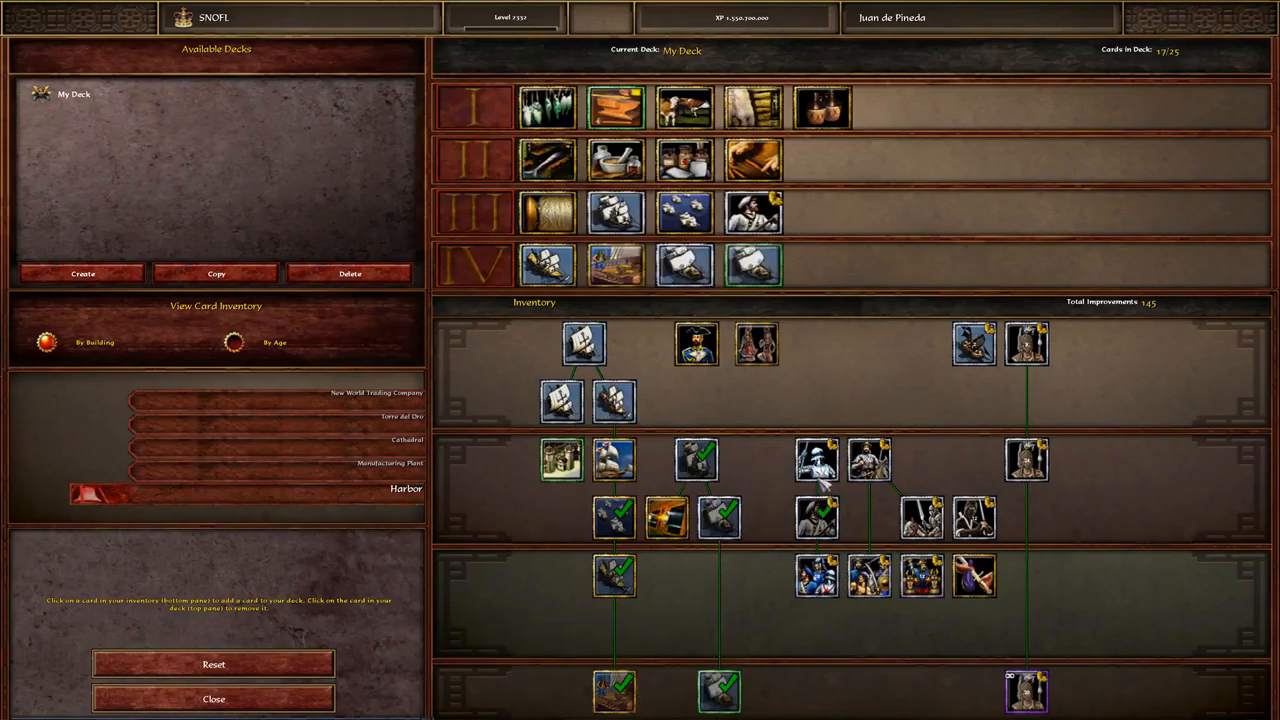
left_click(816, 460)
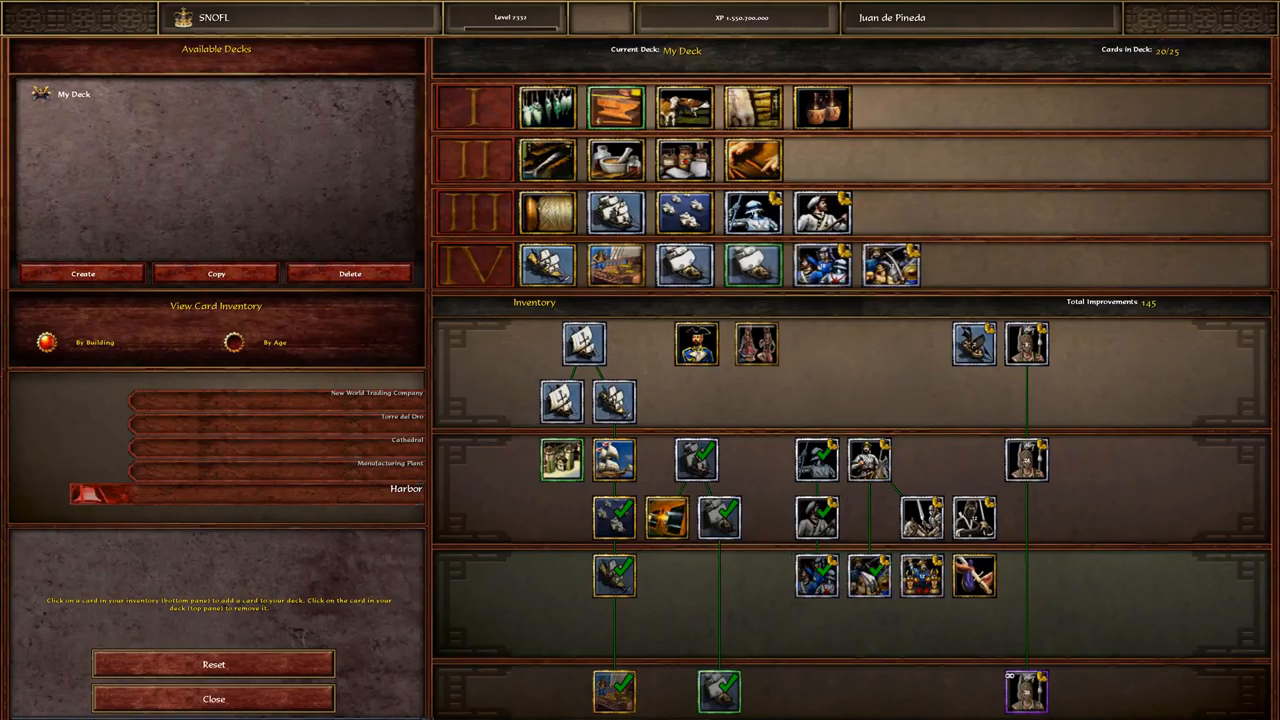
left_click(890, 264)
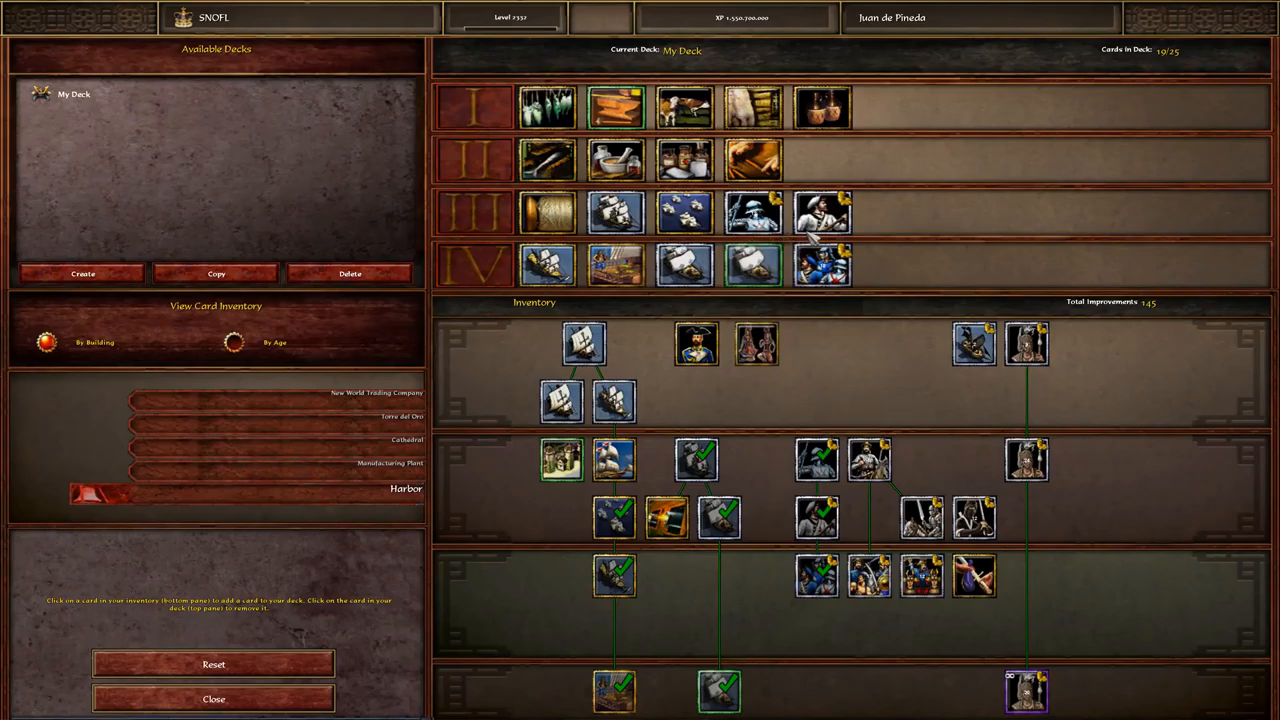
mouse_move(252, 696)
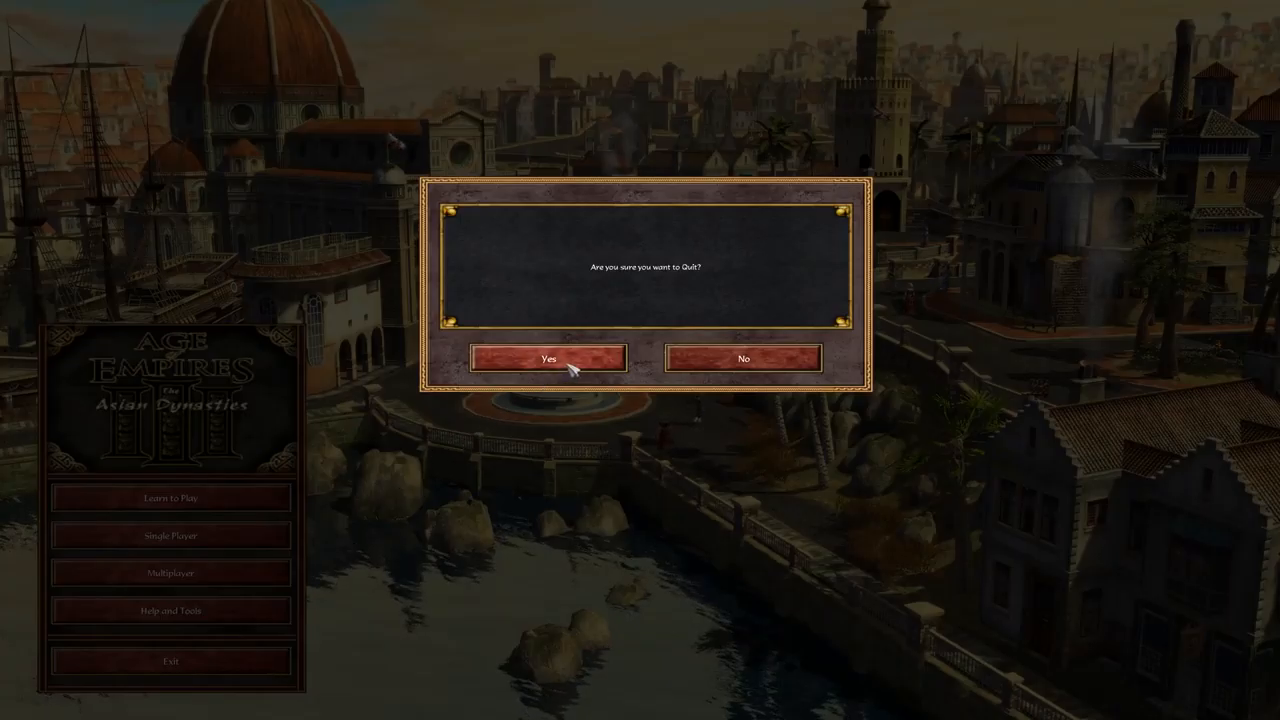
- Confirm quitting the game, returning to the My Games folder
left_click(548, 358)
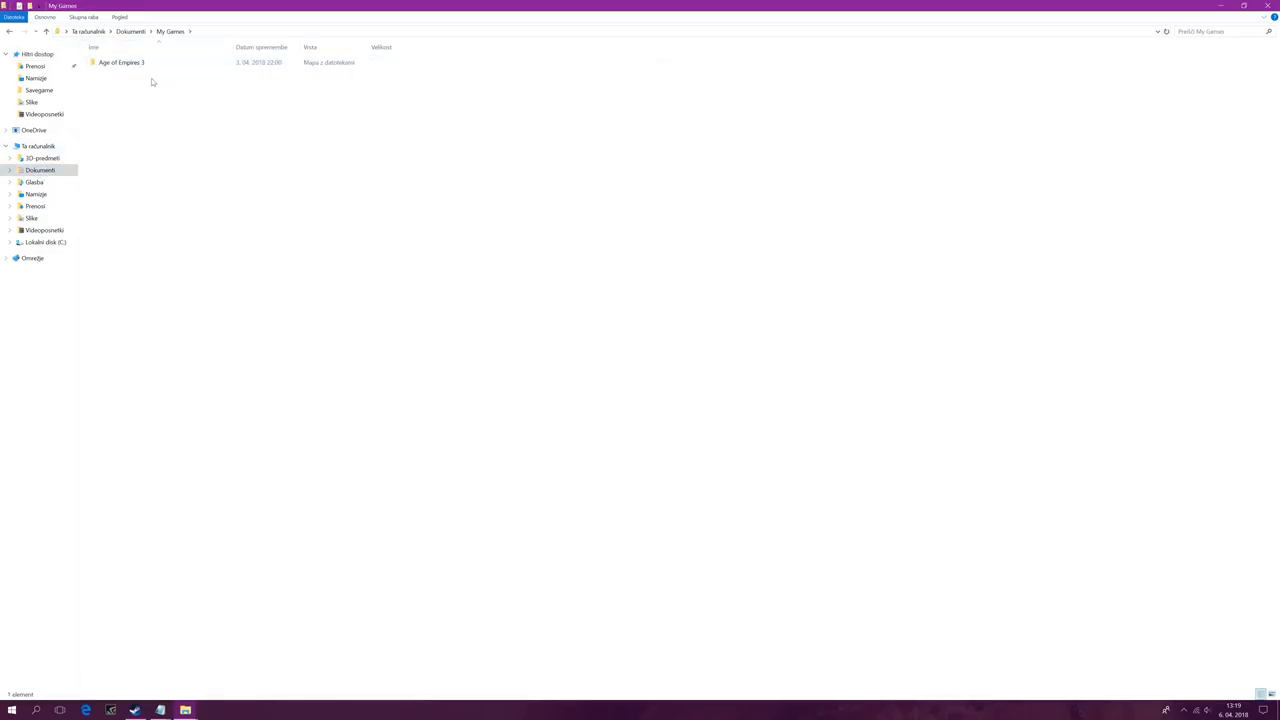
- Reopen the homecity XML in Notepad and review the refilled deck's card entries
double_click(120, 62)
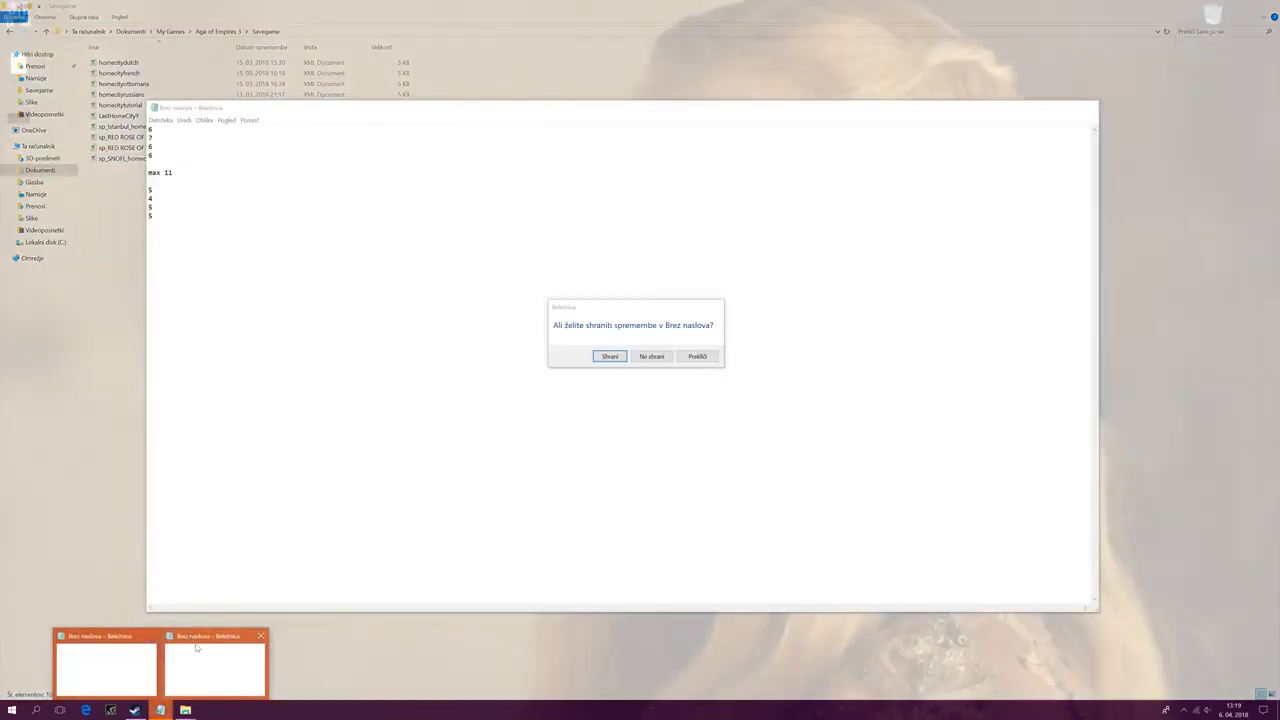
left_click(652, 356)
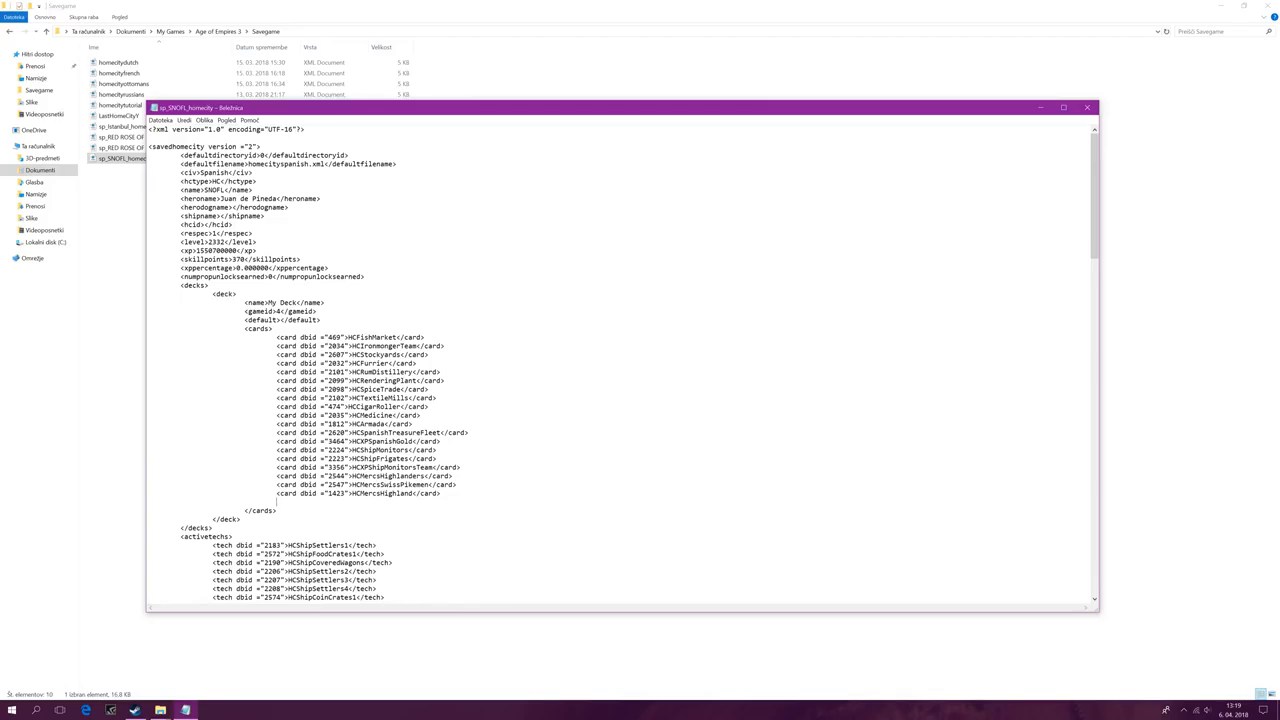
scroll("down", 3)
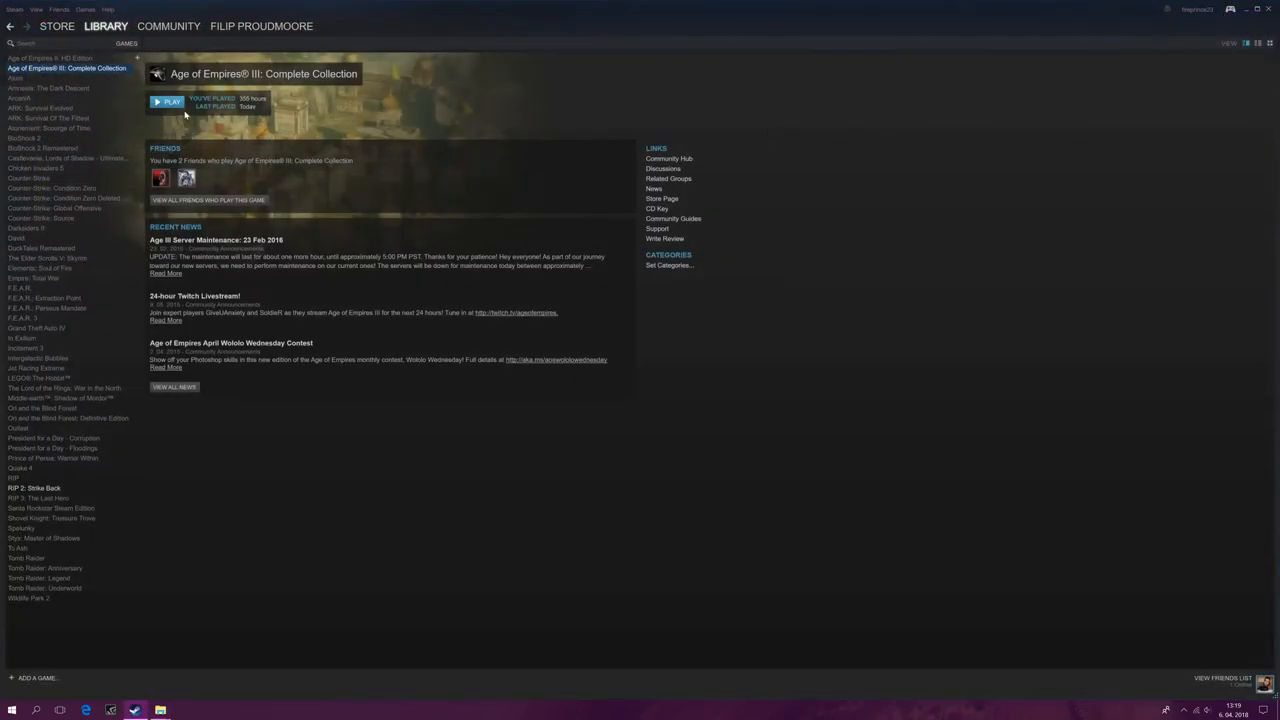
- Launch Age of Empires III as The Asian Dynasties edition from Steam
left_click(170, 100)
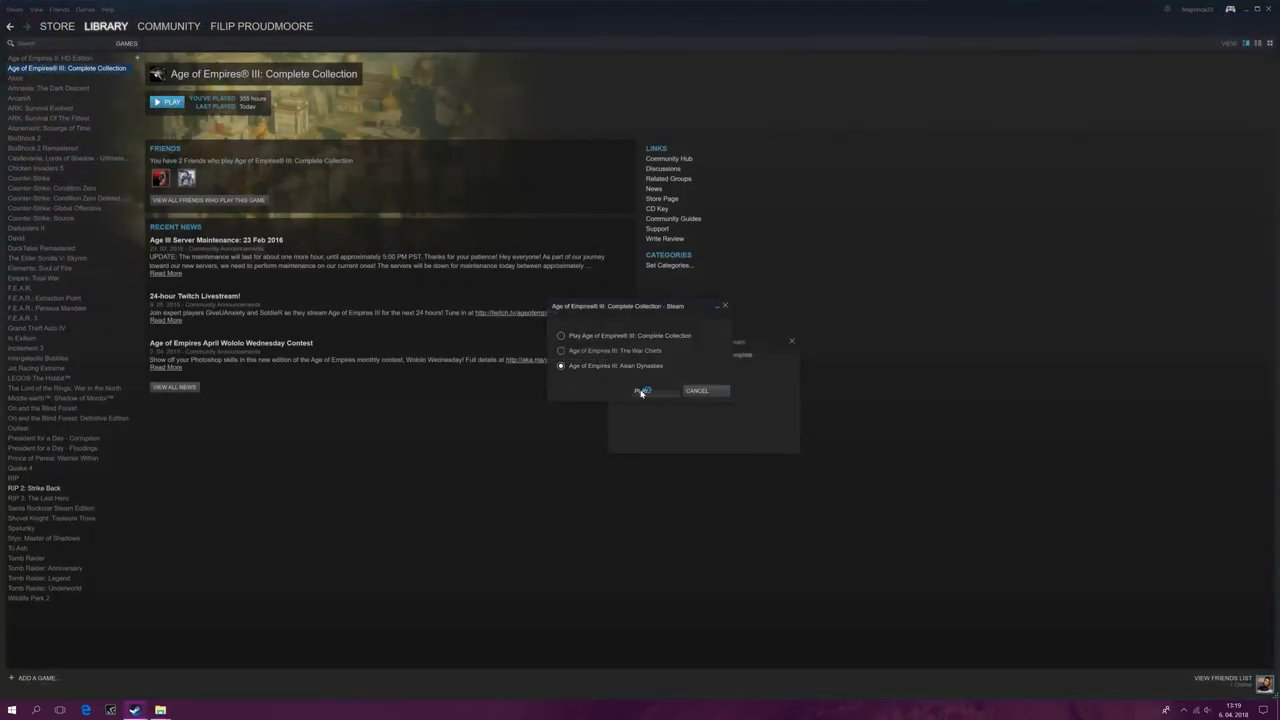
left_click(640, 390)
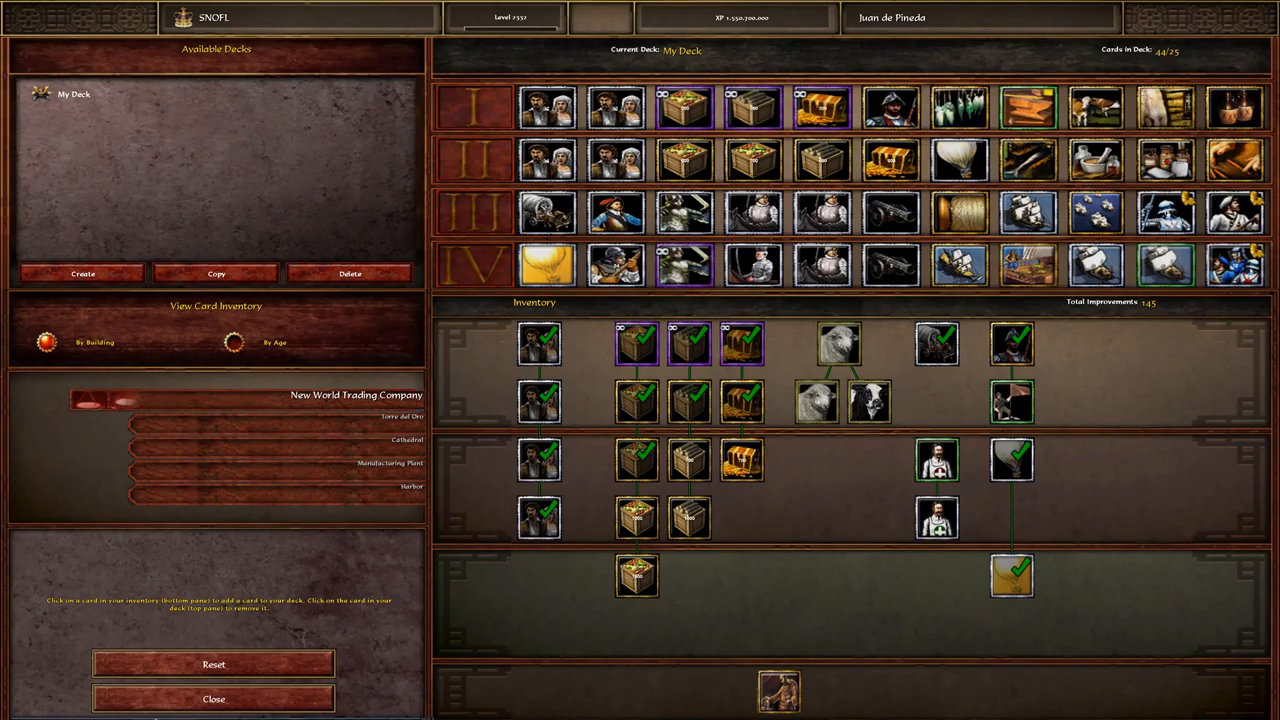
- Leave the deck builder showing the overfilled deck and start a skirmish game setup
left_click(212, 698)
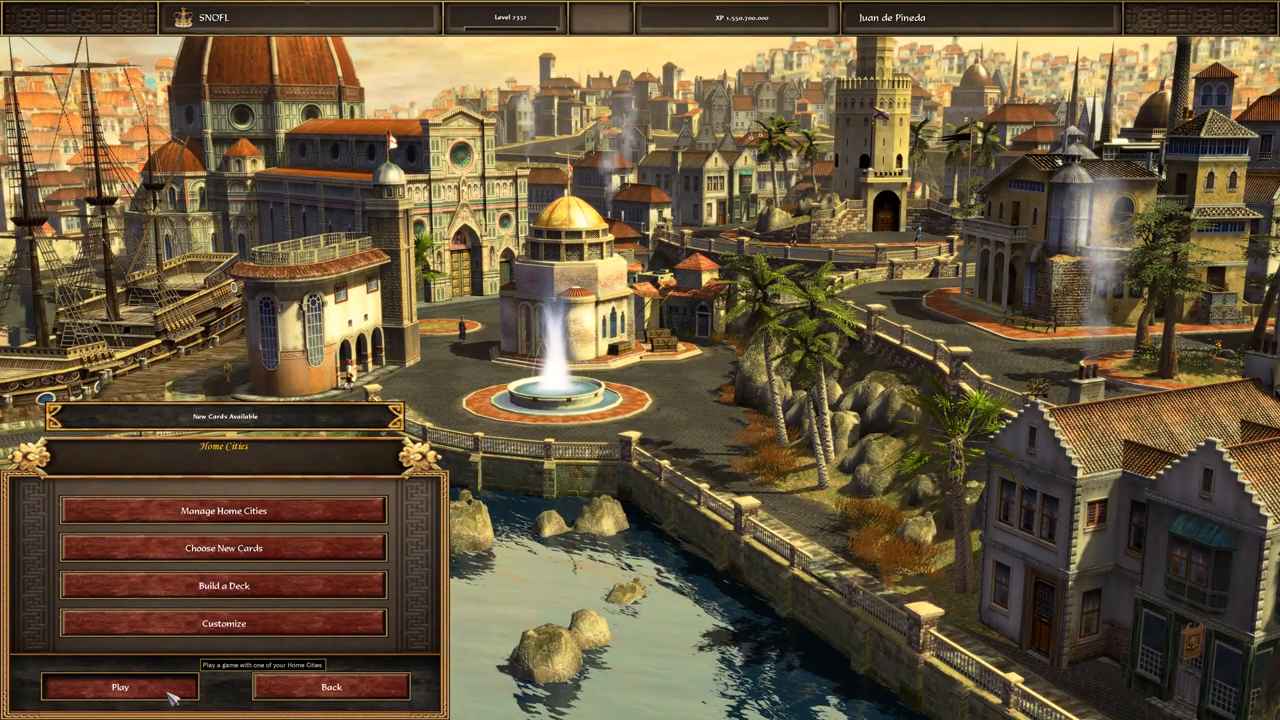
left_click(120, 688)
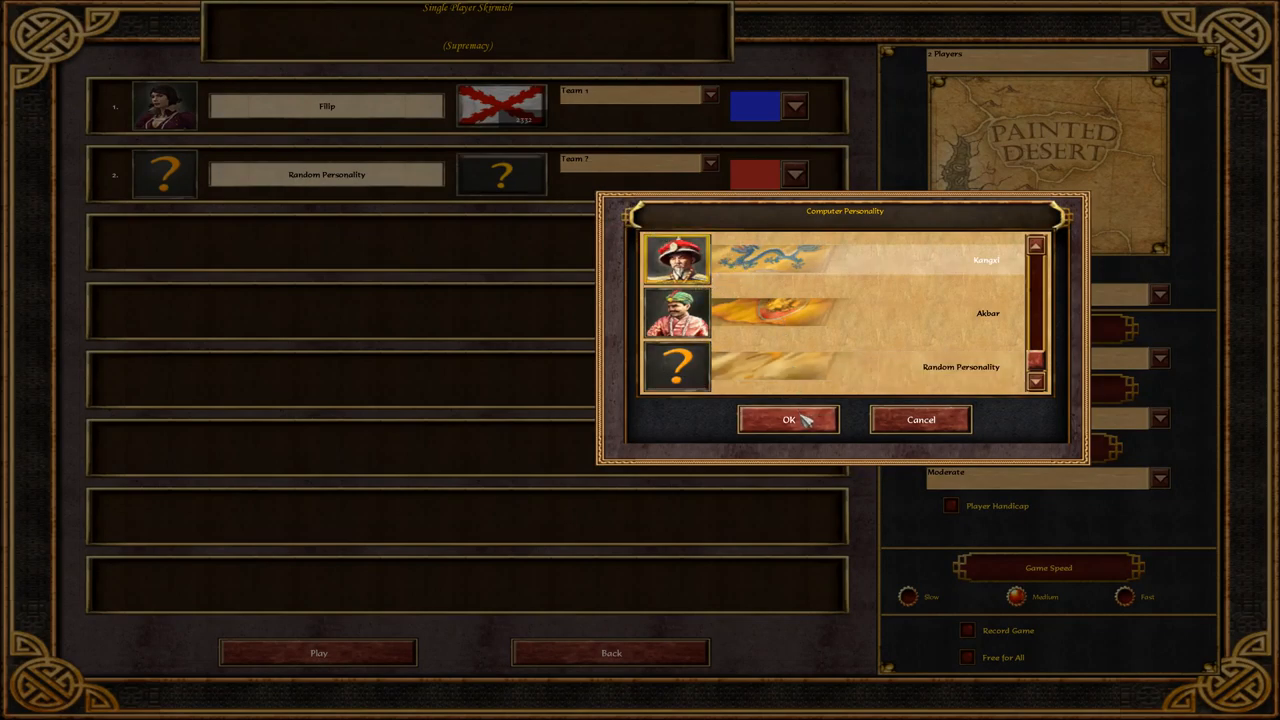
- Confirm the computer personality, start the skirmish in the Post-Imperial Age and close the in-game deck panel
left_click(788, 420)
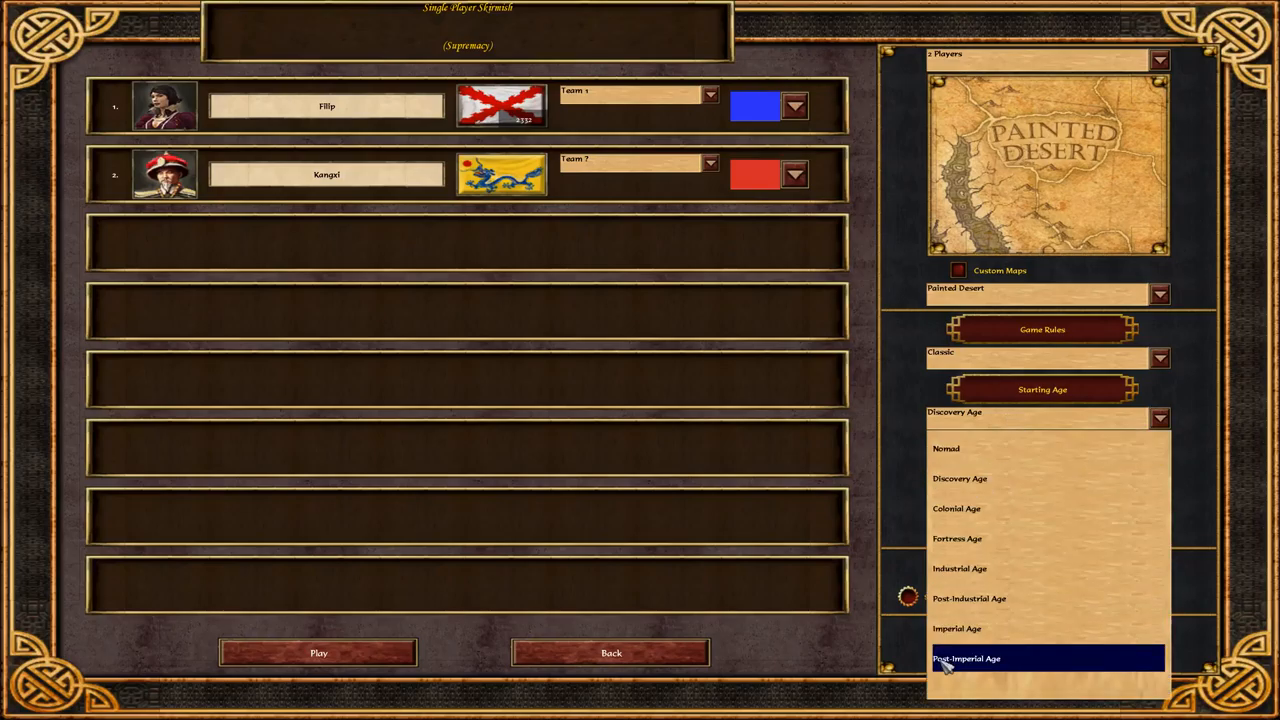
left_click(964, 658)
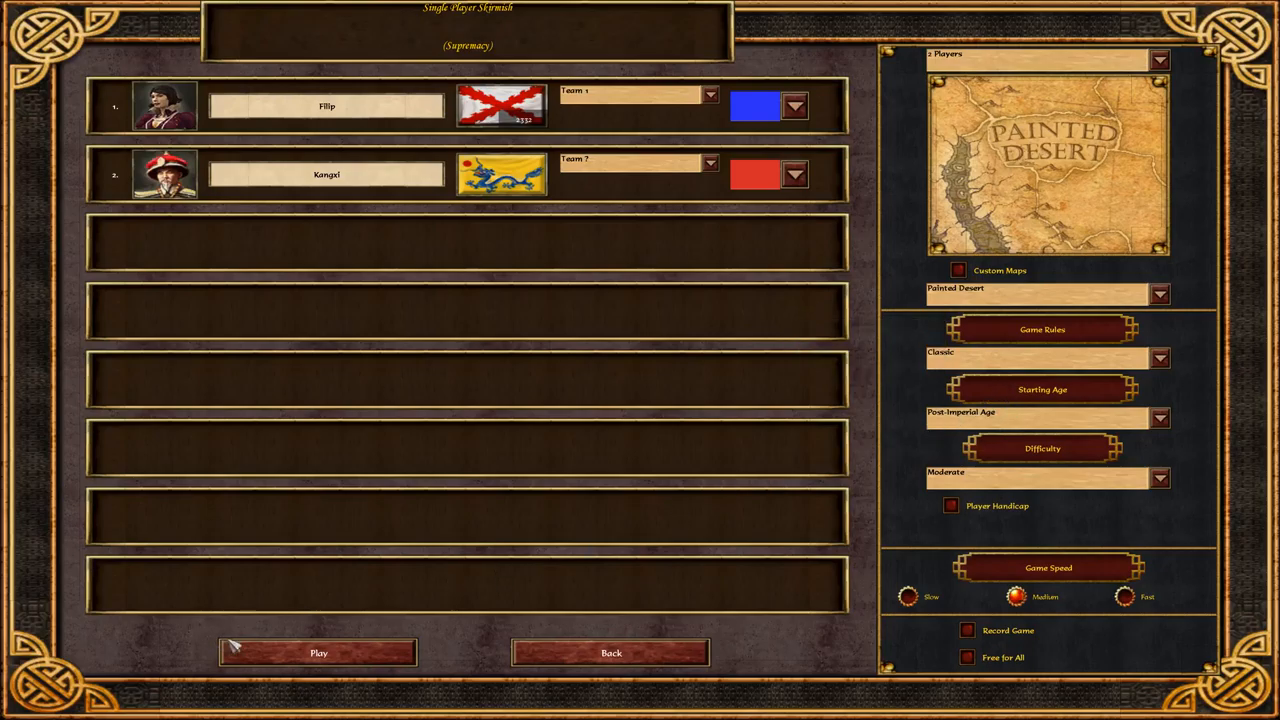
left_click(318, 652)
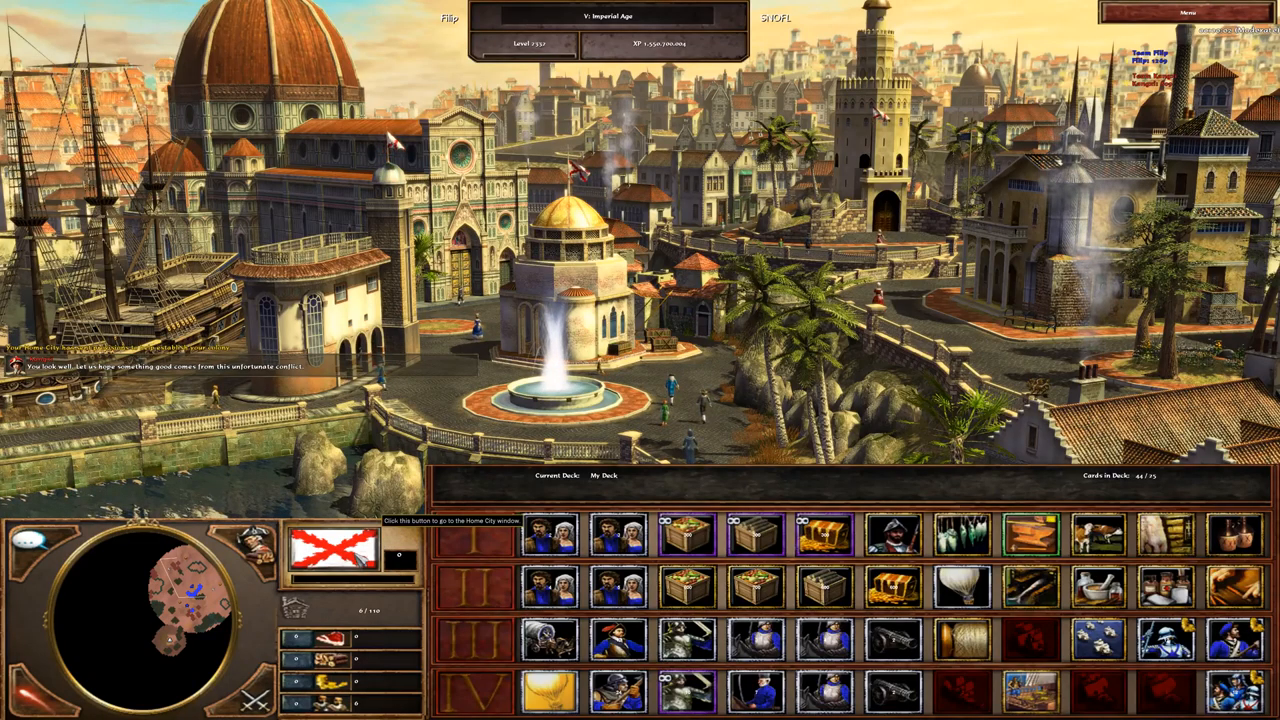
left_click(334, 544)
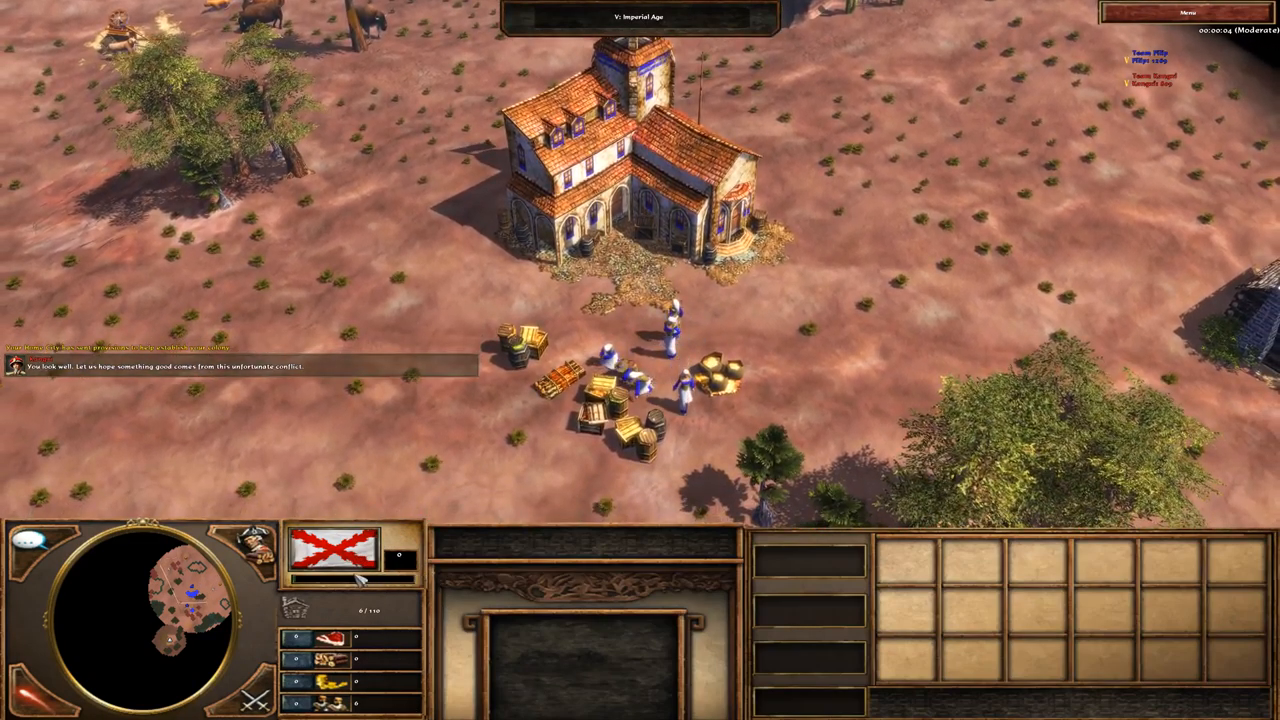